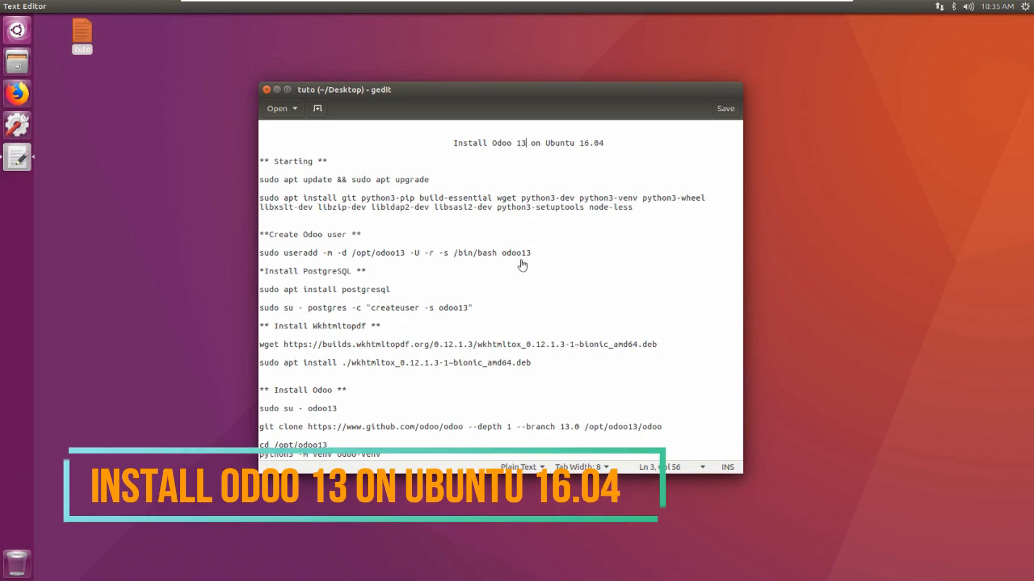
mouse_move(528, 152)
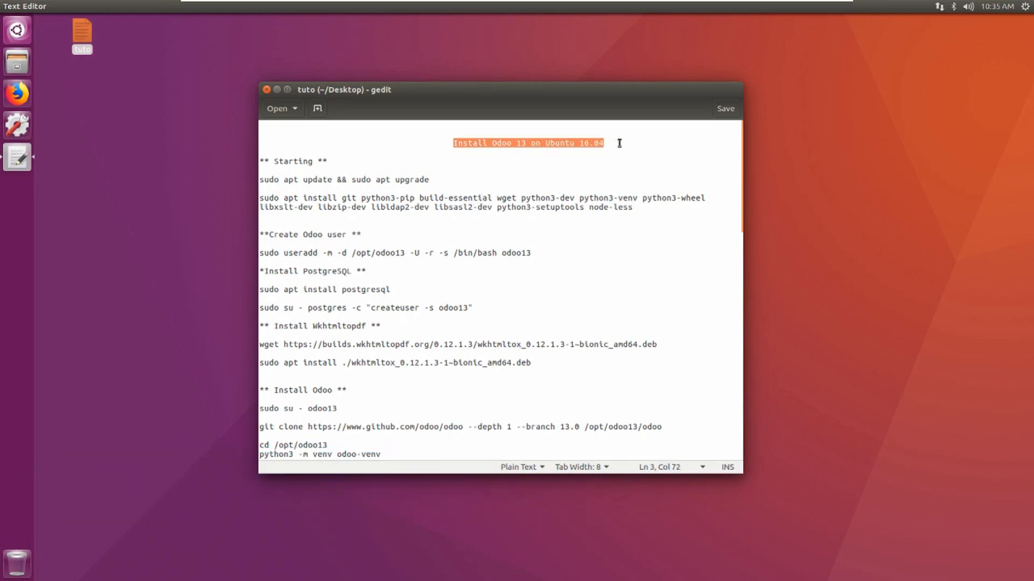
mouse_move(602, 329)
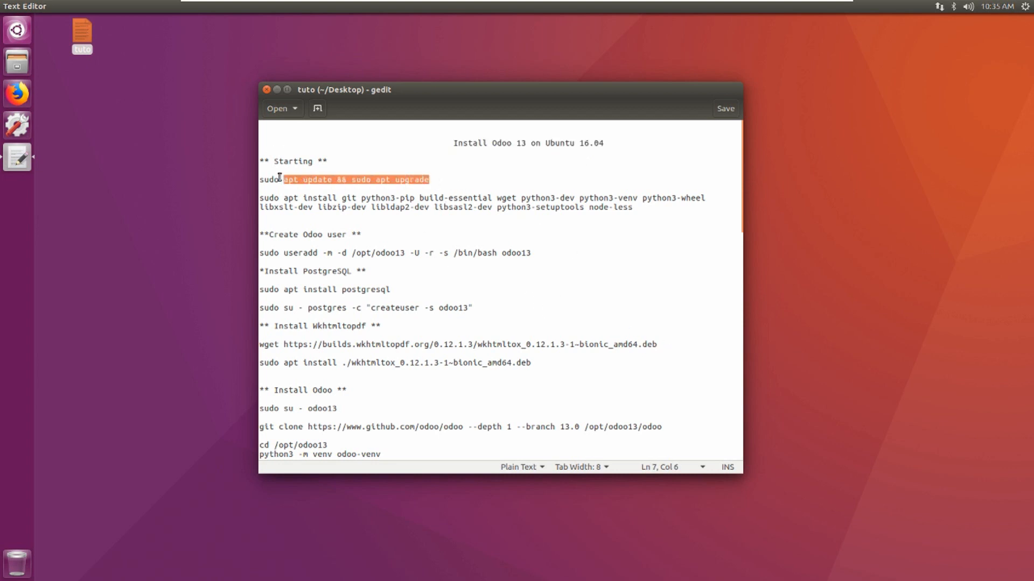
Step: Right-click the desktop to bring up the Open Terminal option
right_click(343, 179)
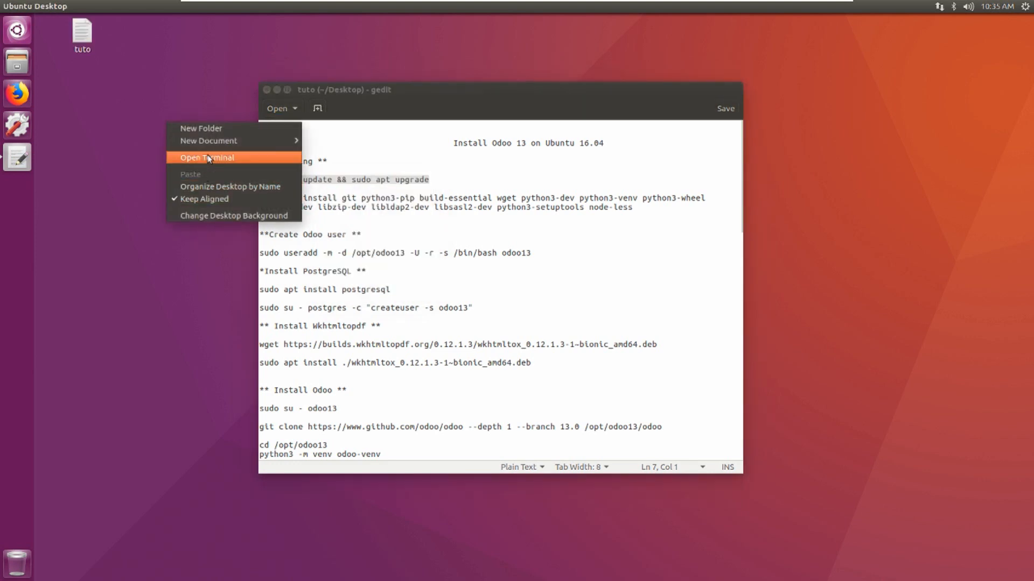
Step: Open a new terminal and run sudo apt update && sudo apt upgrade
left_click(207, 158)
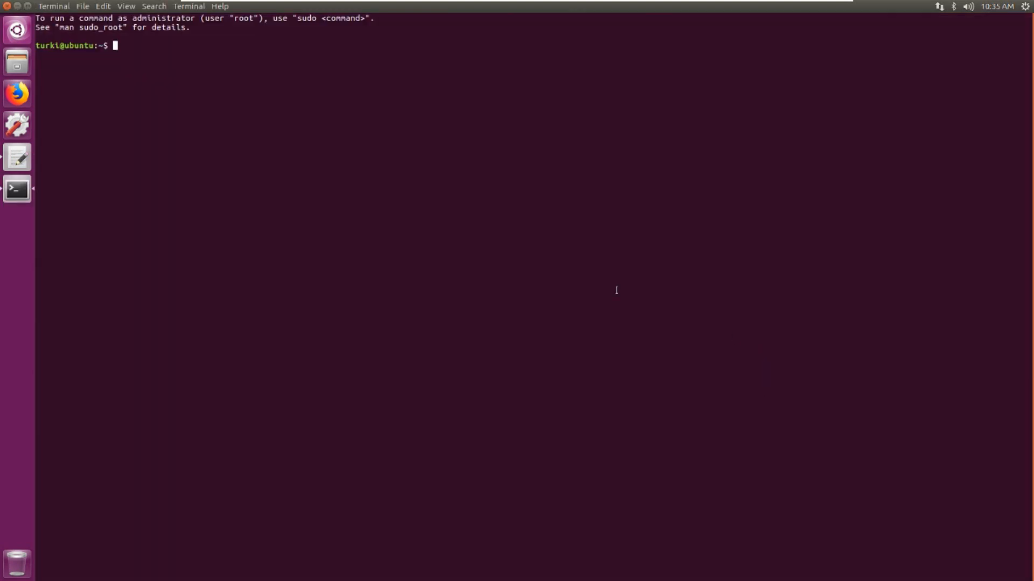
type("sudo apt update && sudo apt upgrade")
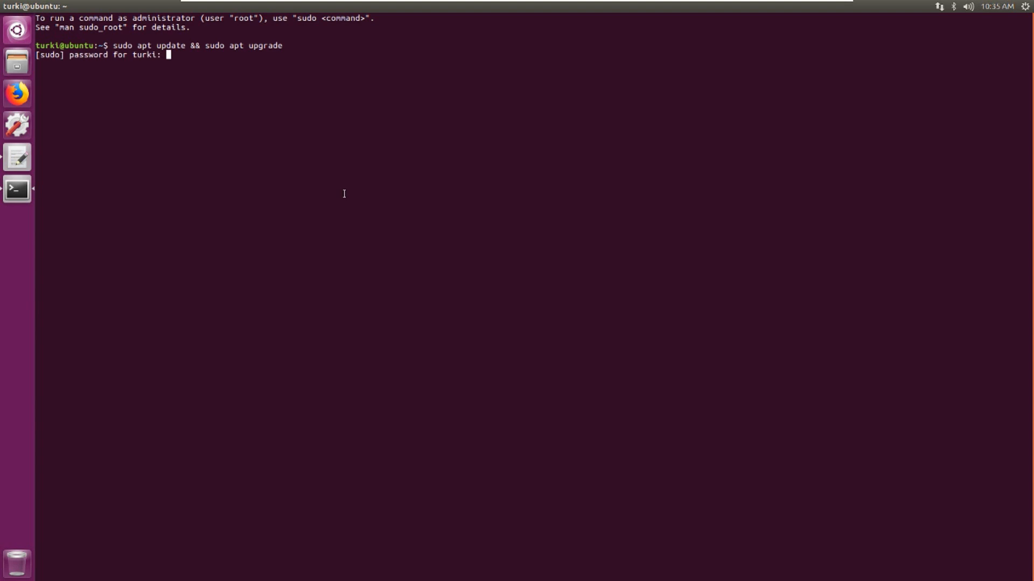
key("Return")
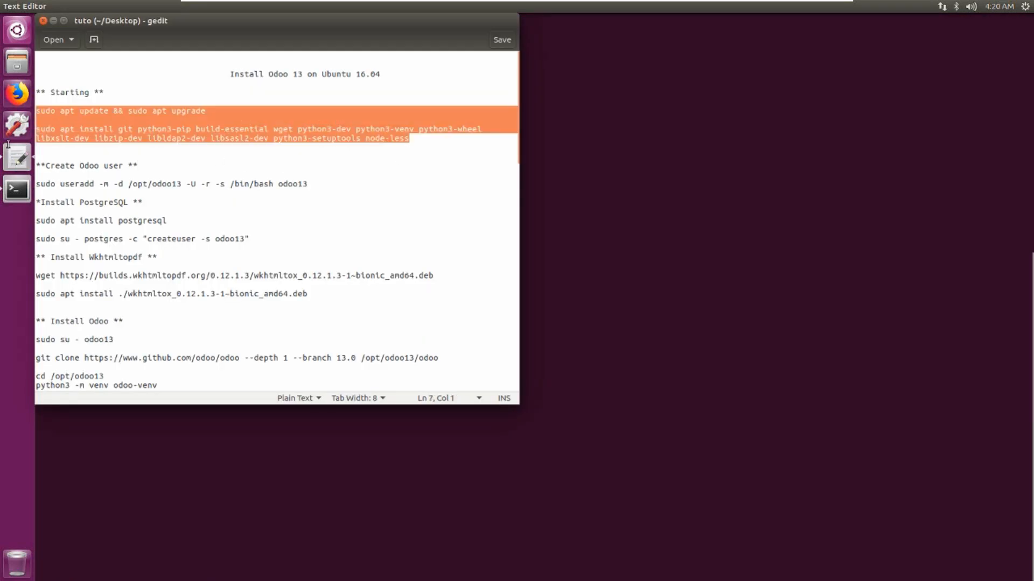
Step: Run the pasted apt install of git, python3-pip, build-essential and other dependencies, confirming it
left_click(159, 129)
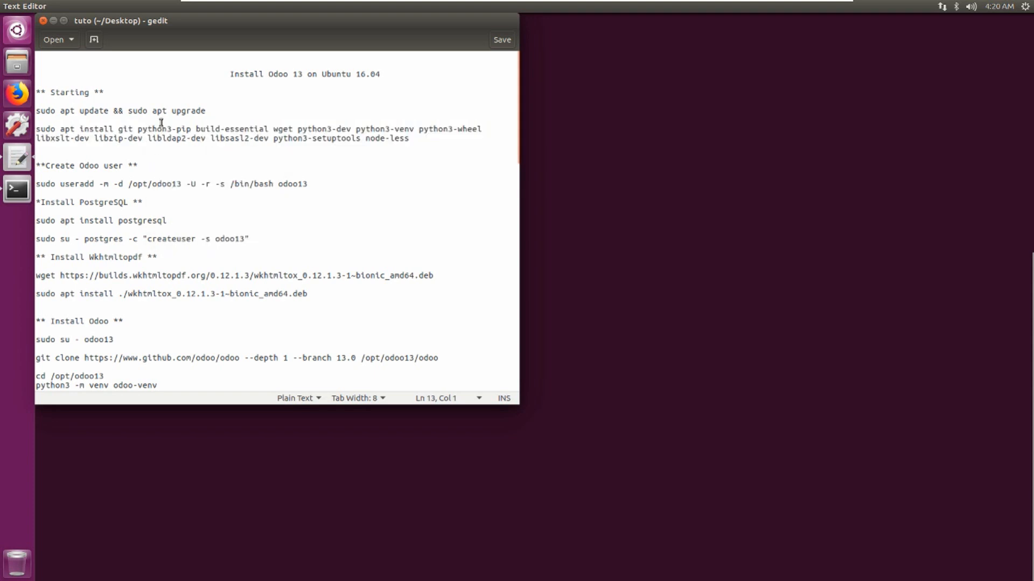
mouse_move(349, 217)
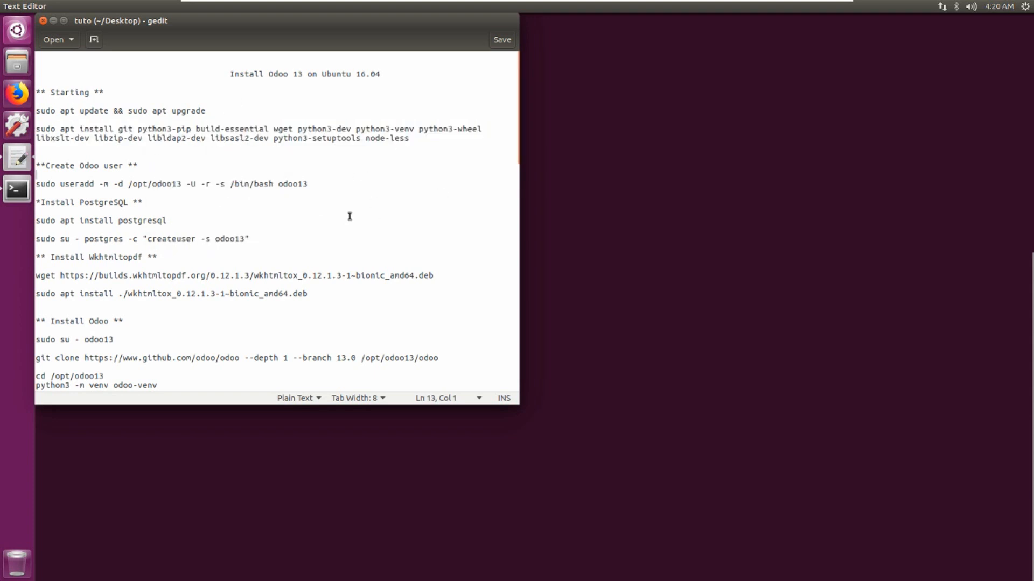
mouse_move(400, 162)
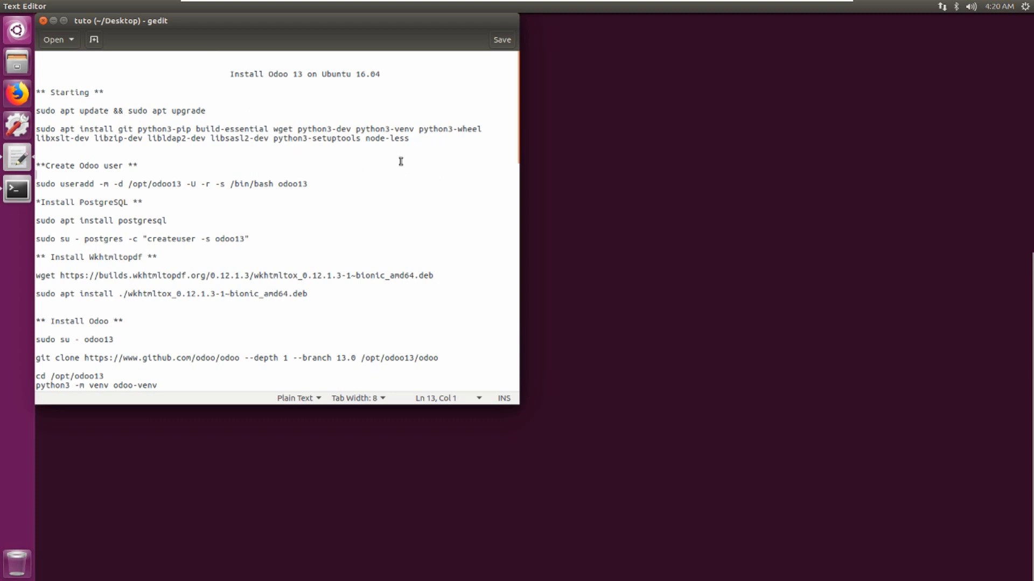
right_click(439, 239)
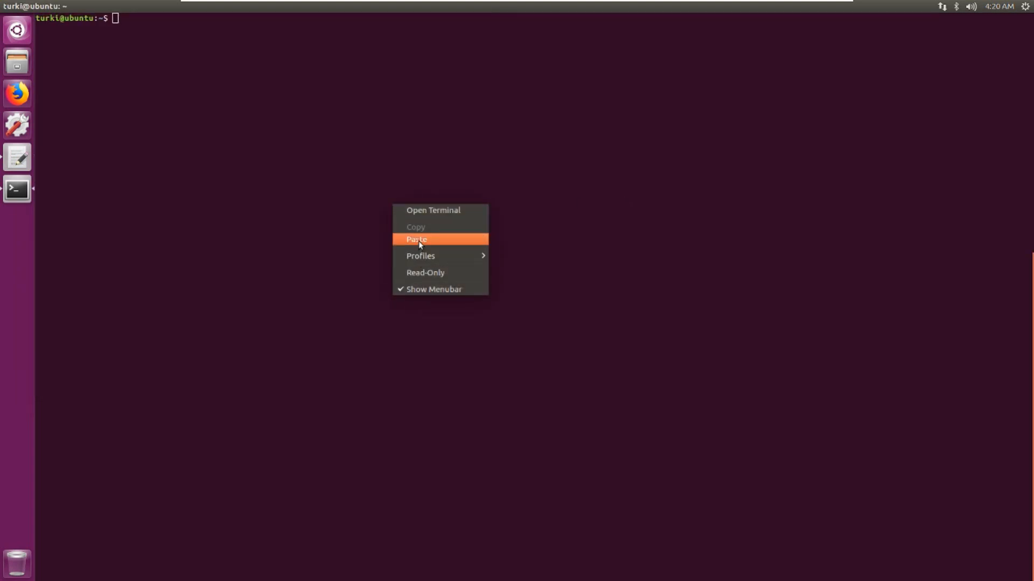
left_click(416, 238)
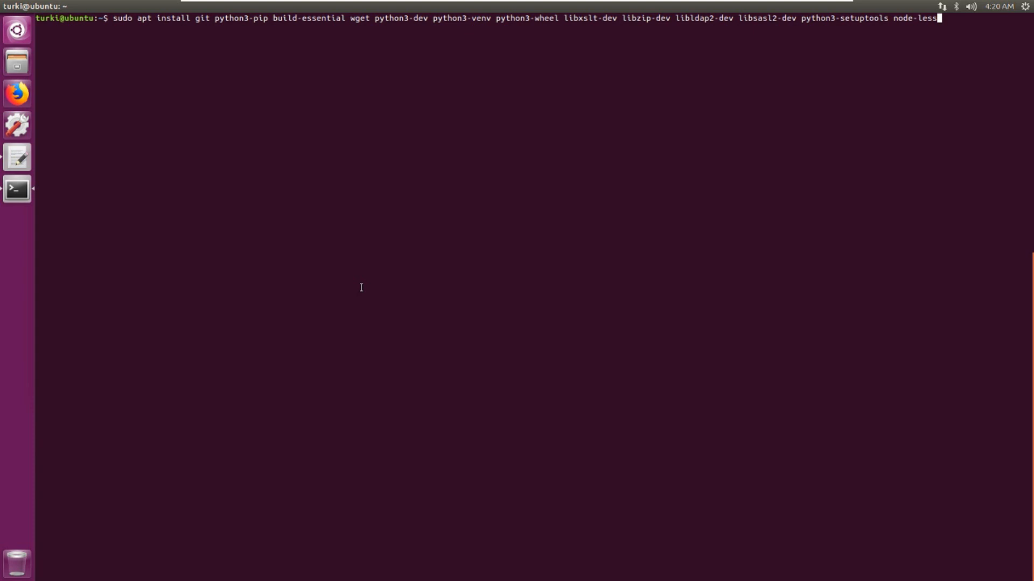
key("Return")
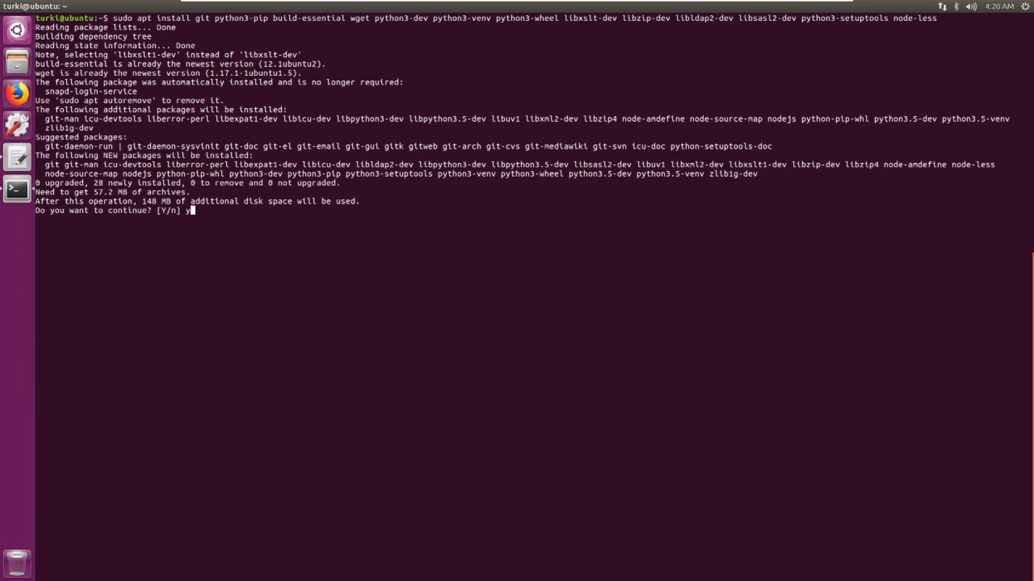
key("Return")
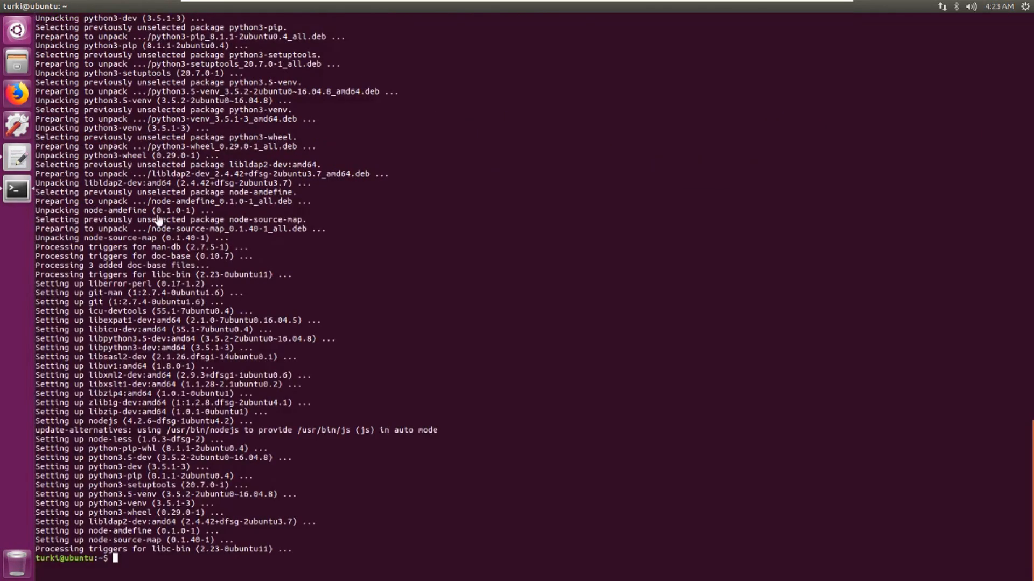
Step: Paste the useradd command creating the odoo13 system user with home /opt/odoo13
left_click(16, 157)
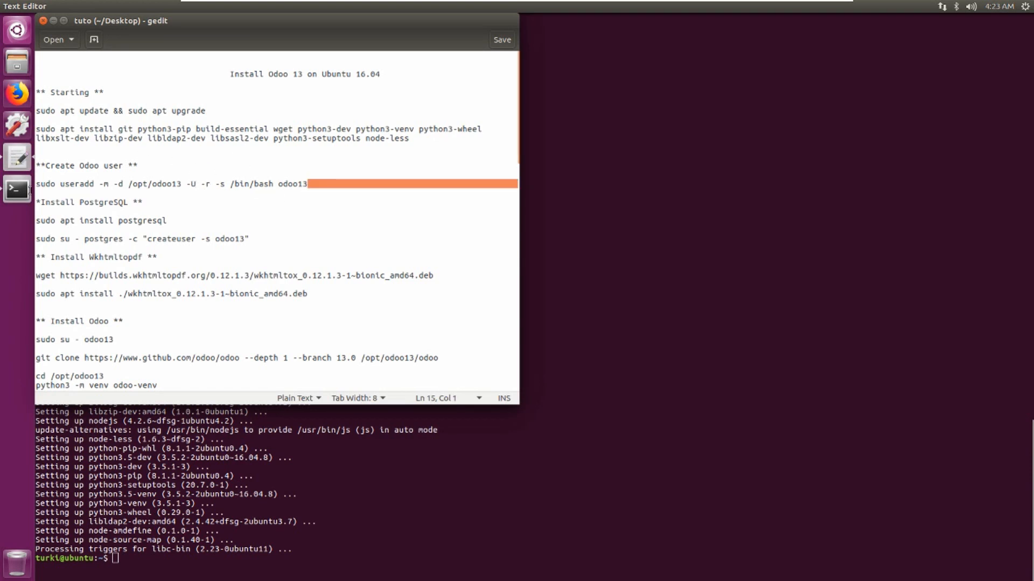
right_click(171, 184)
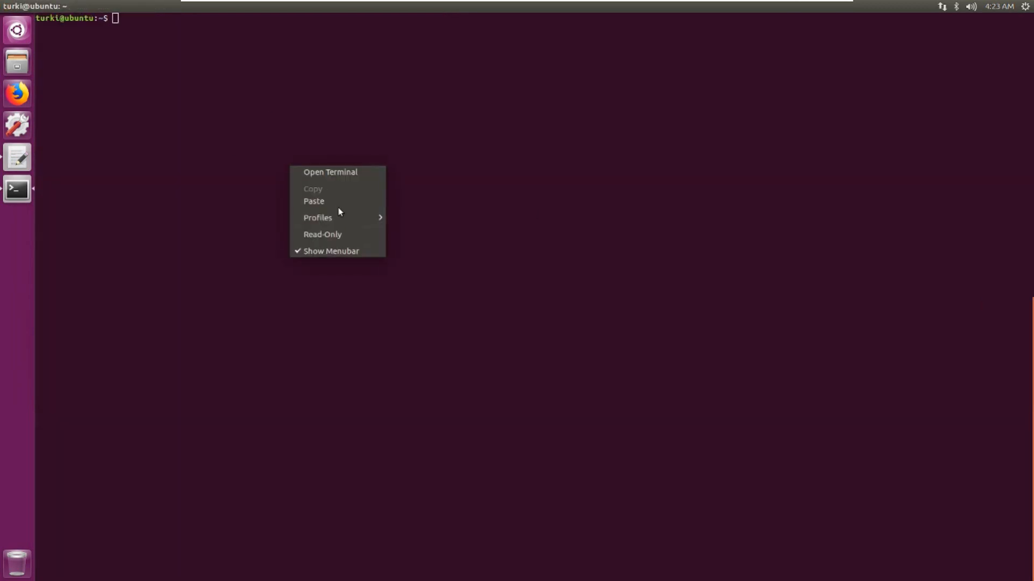
left_click(313, 201)
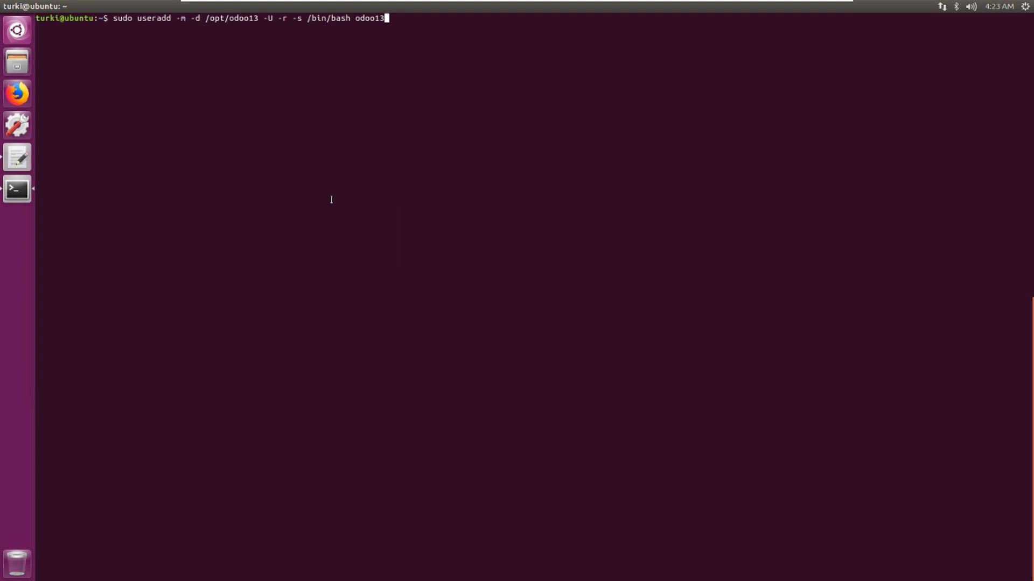
Step: Select the PostgreSQL install command line in the notes
left_click(17, 157)
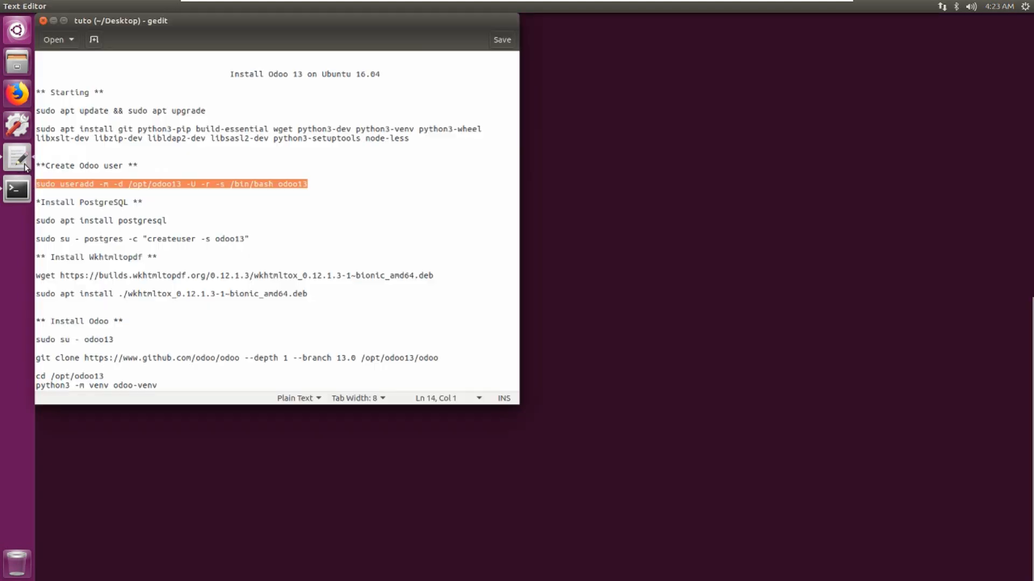
double_click(147, 220)
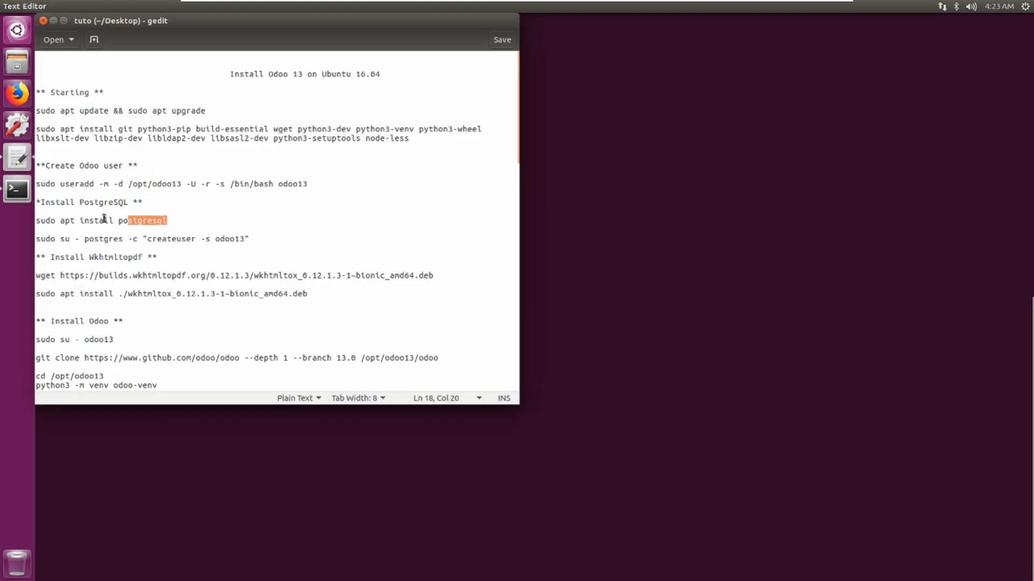
triple_click(99, 221)
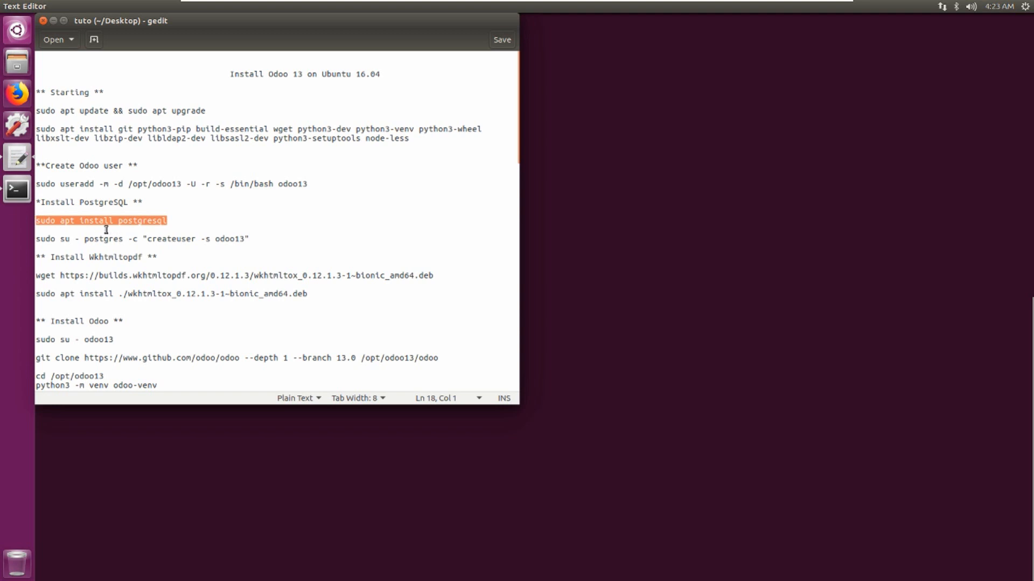
mouse_move(757, 279)
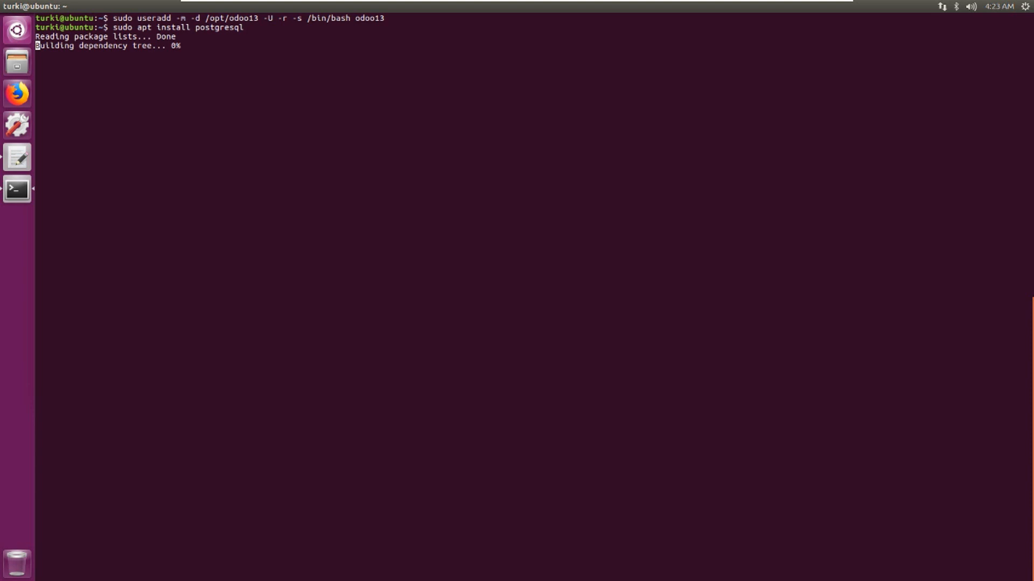
Step: Confirm the PostgreSQL install with y so odoo13 can become a superuser
type("y")
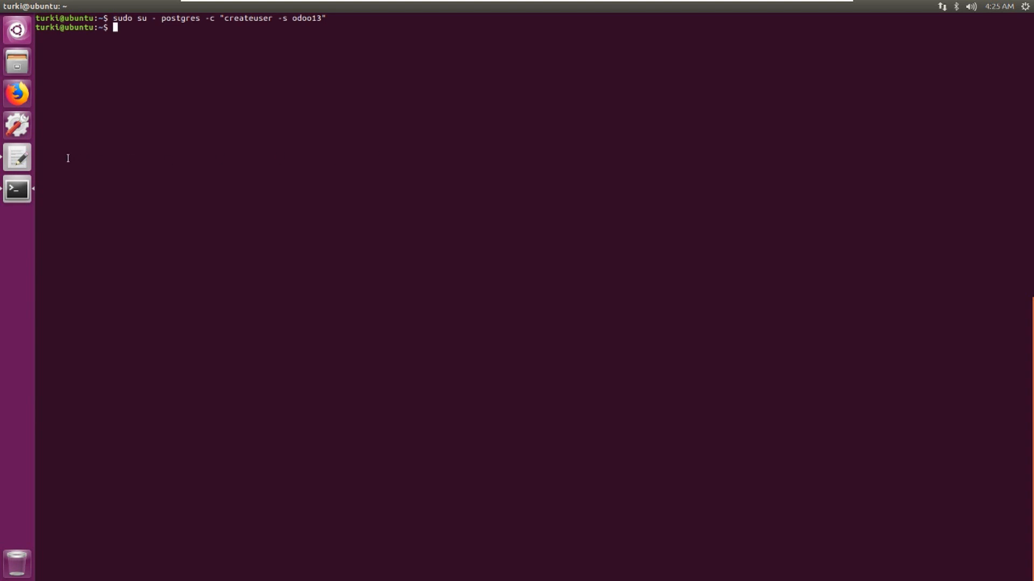
Step: Paste the wget command downloading the wkhtmltox 0.12.1.3 package
left_click(17, 157)
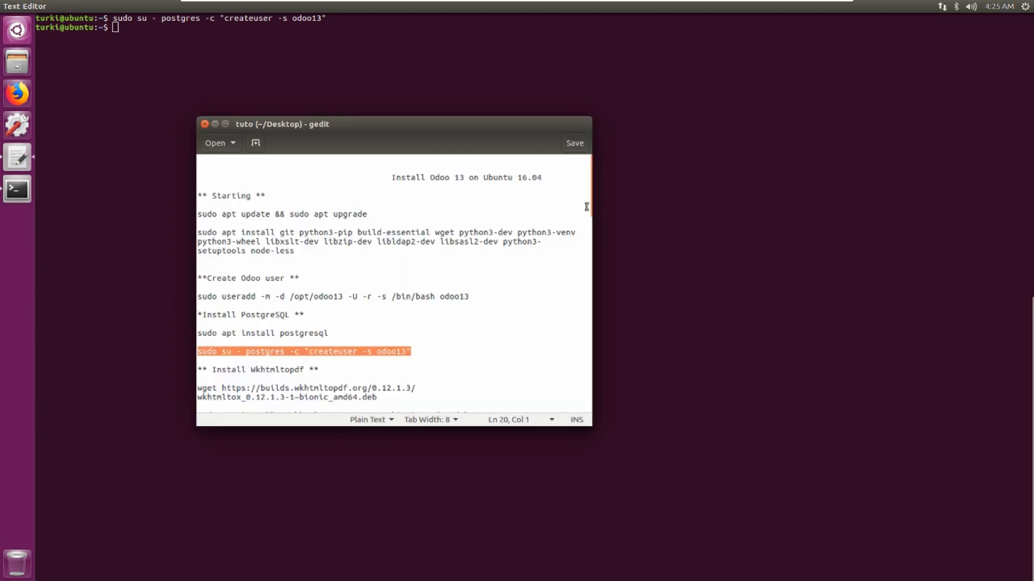
scroll("down", 3)
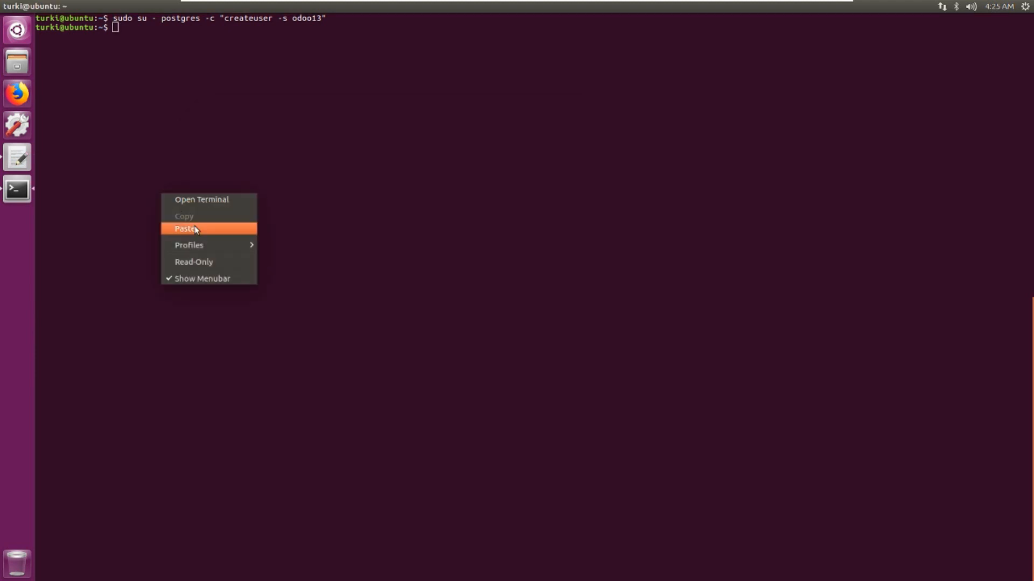
left_click(185, 229)
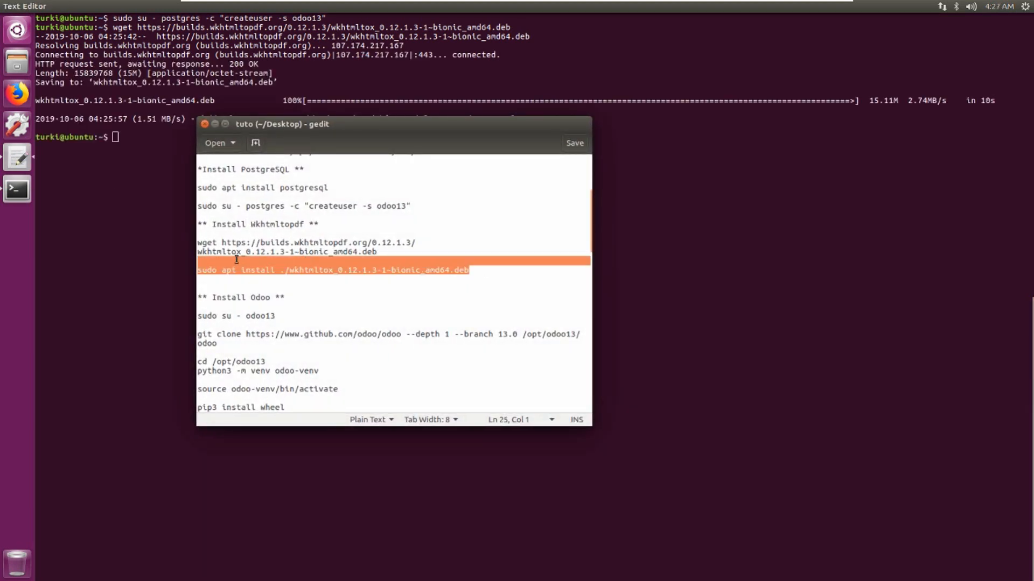
Step: Install the downloaded ./wkhtmltox package with apt and confirm
right_click(332, 271)
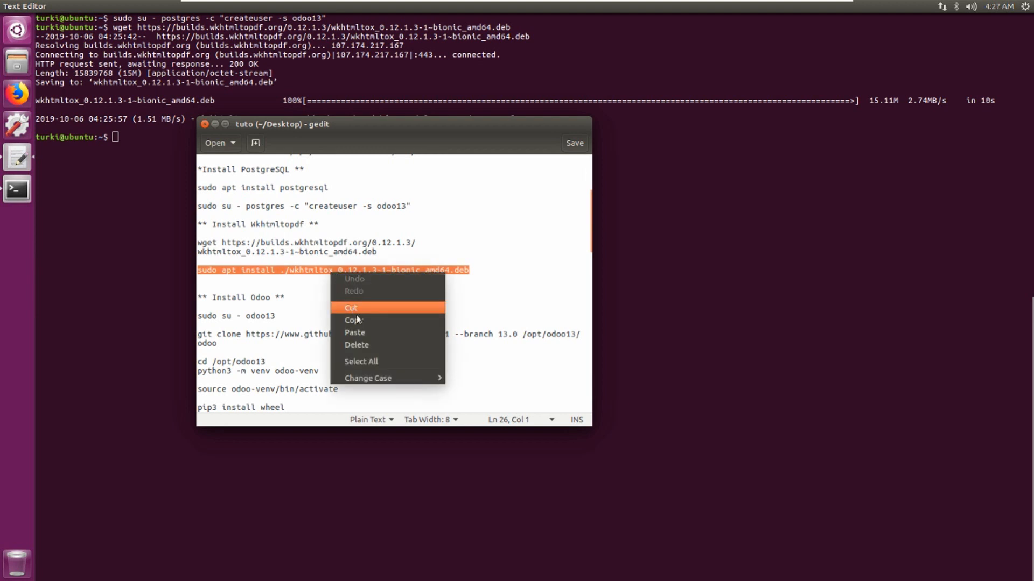
right_click(165, 257)
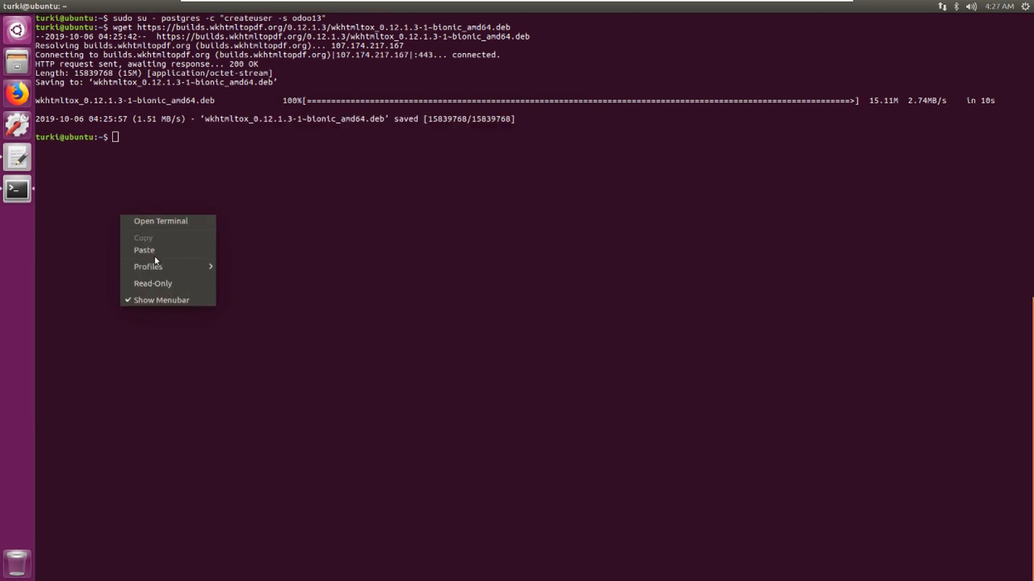
left_click(144, 250)
type("y")
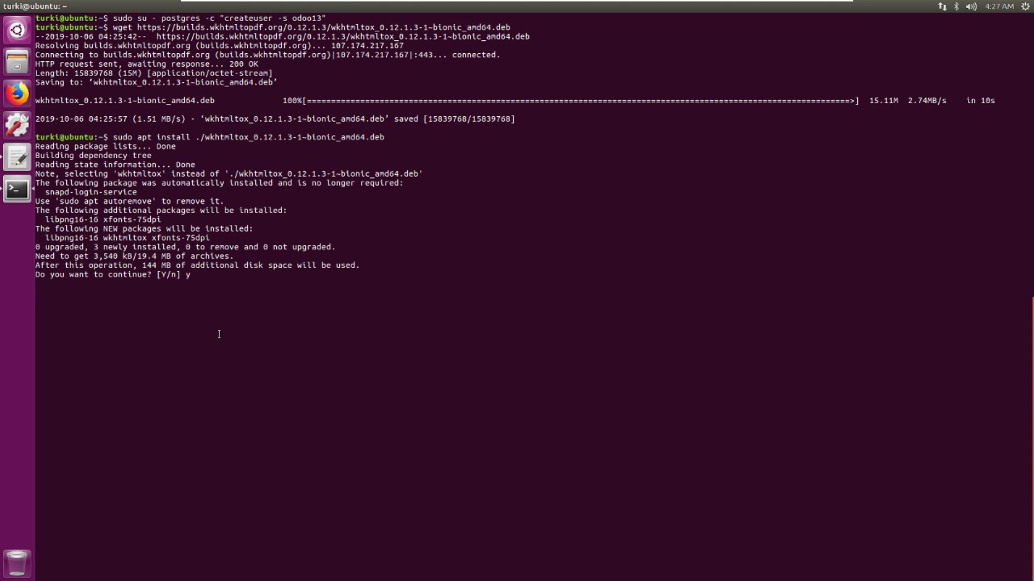
key("Return")
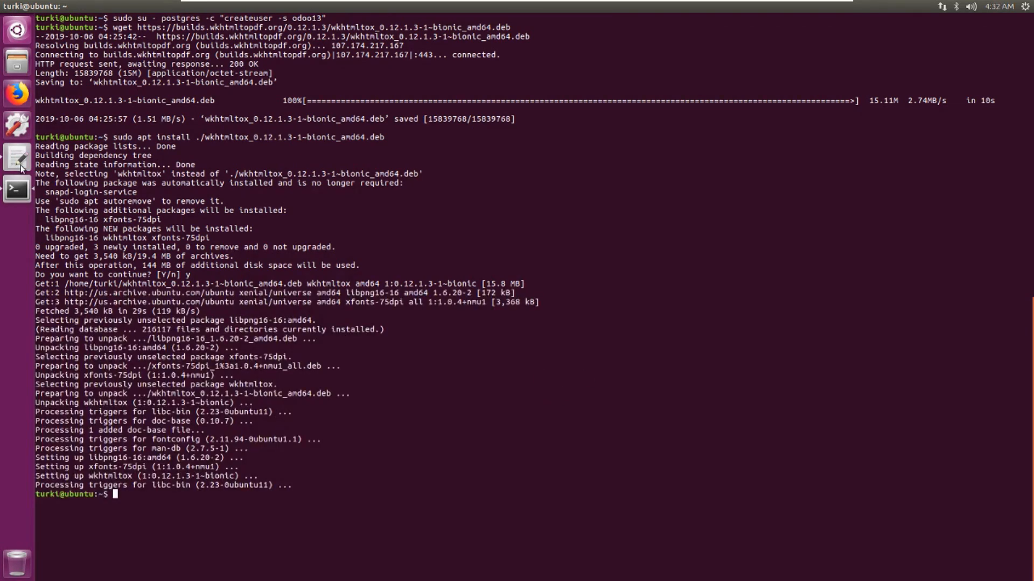
Step: Switch to the odoo13 user, clone Odoo 13.0 into /opt/odoo13/odoo, and copy cd /opt/odoo13
left_click(17, 158)
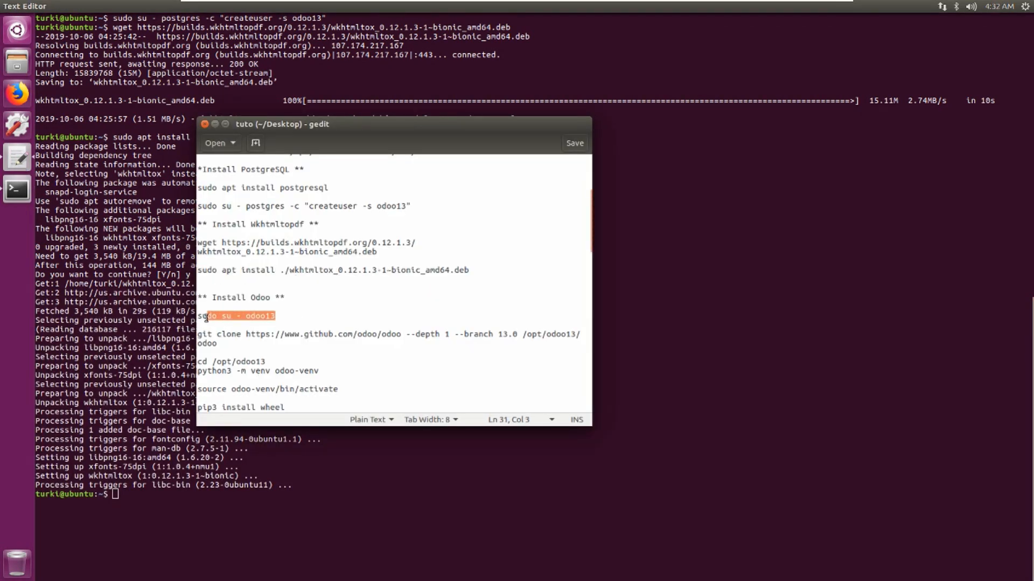
right_click(234, 316)
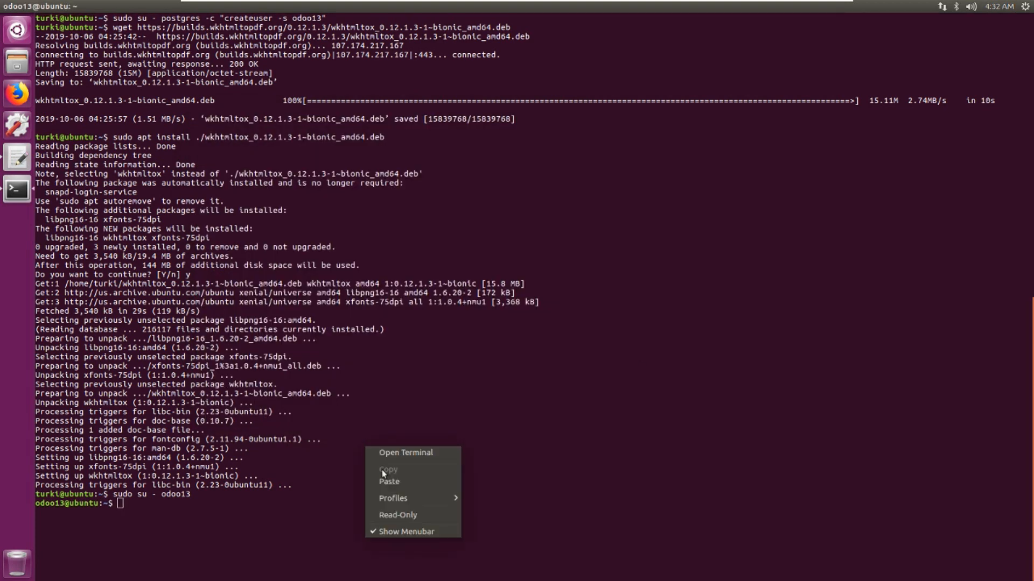
left_click(388, 481)
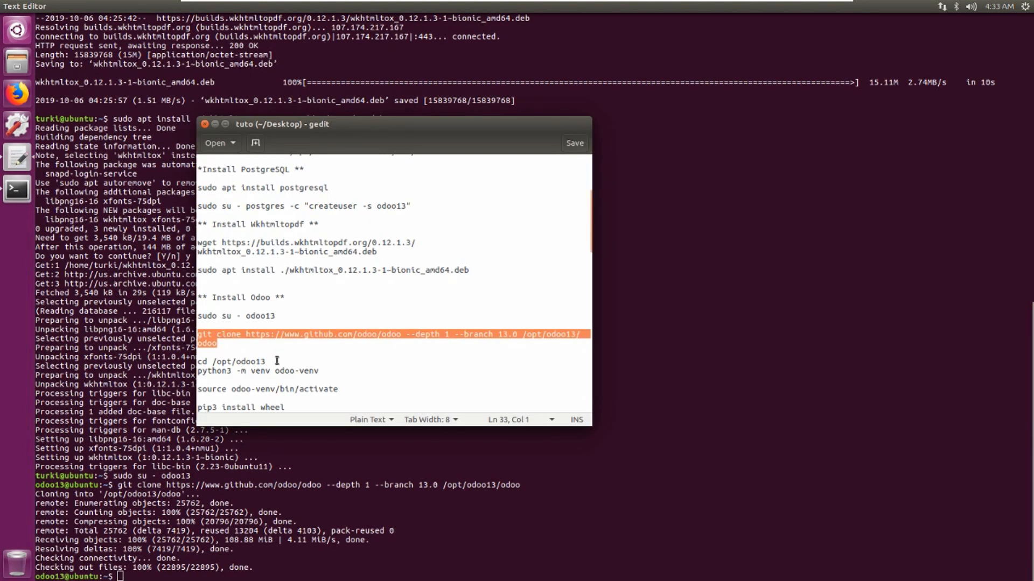
right_click(230, 362)
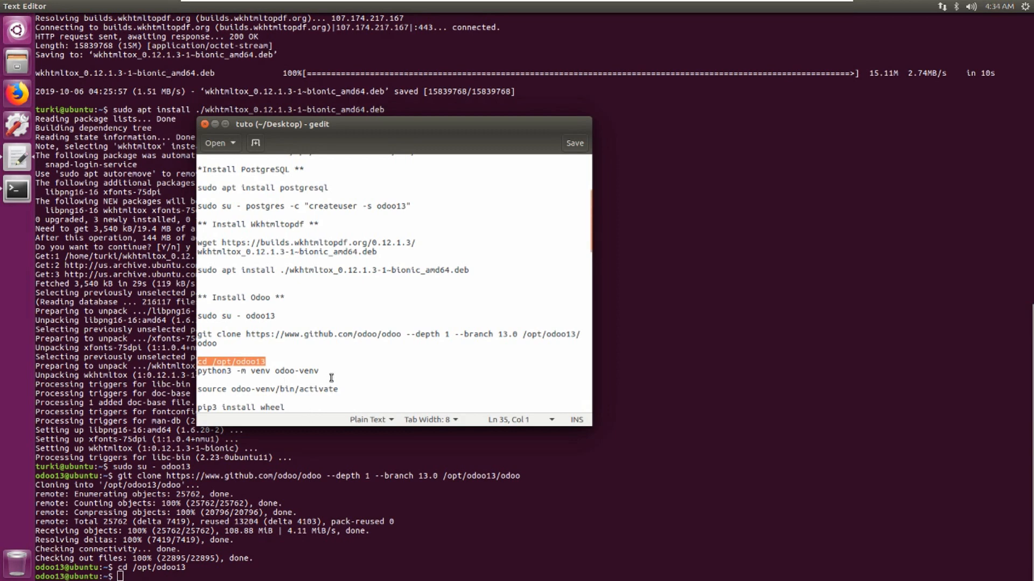
Step: Create the odoo-venv virtual environment in /opt/odoo13 and activate it
left_click(258, 371)
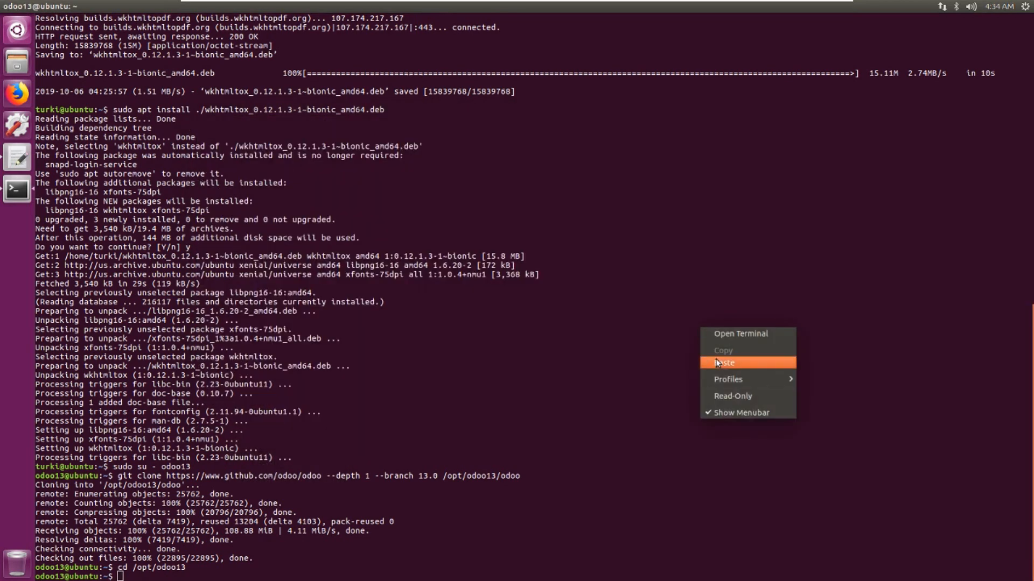
left_click(724, 362)
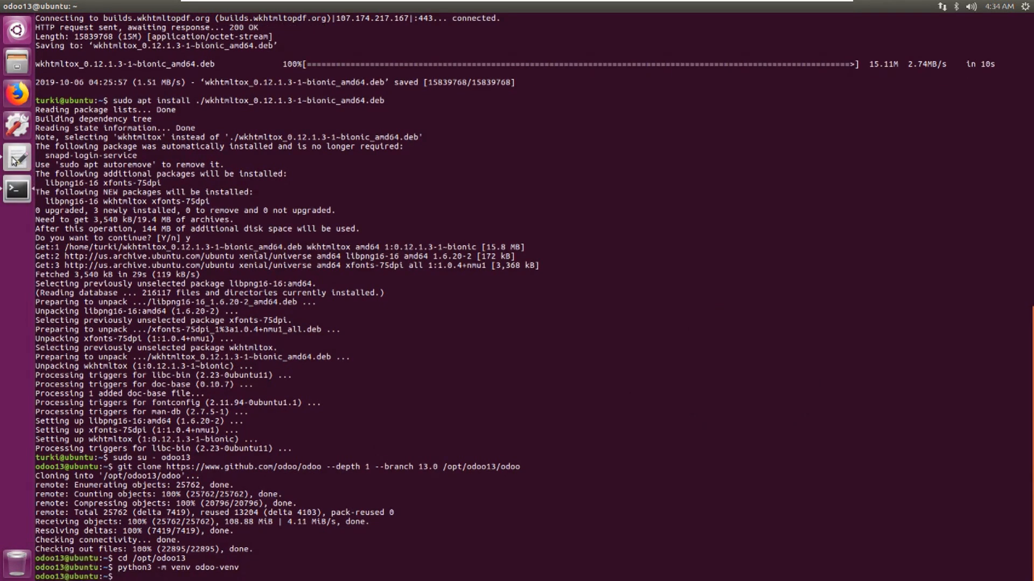
right_click(267, 388)
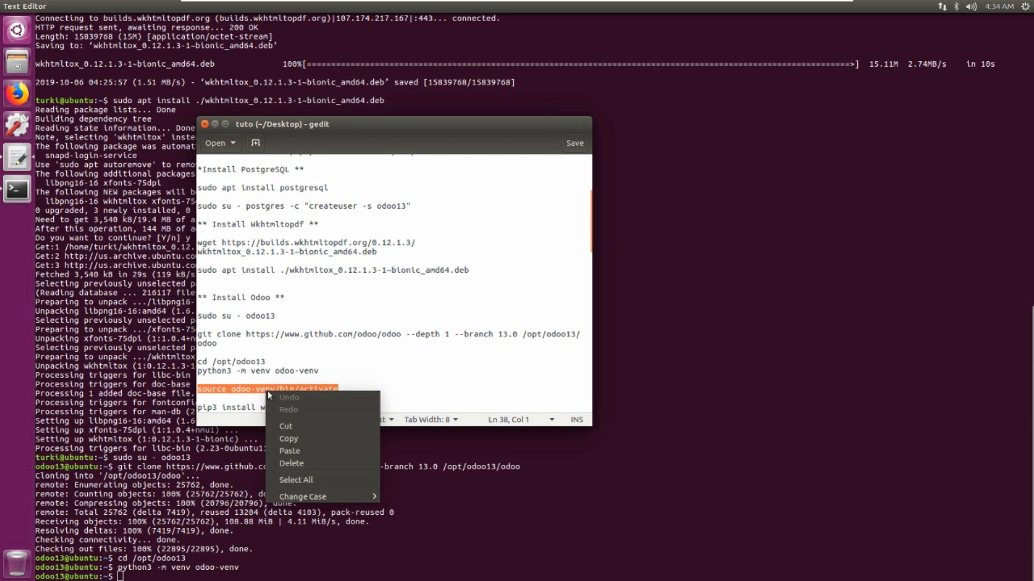
mouse_move(289, 438)
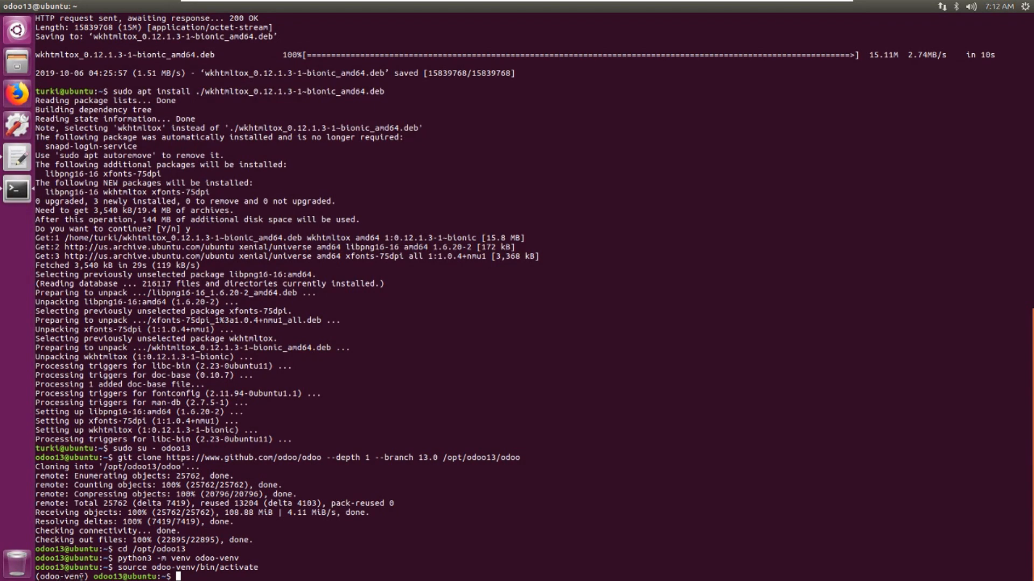
Step: Install wheel into odoo-venv and copy the requirements install command
left_click(15, 157)
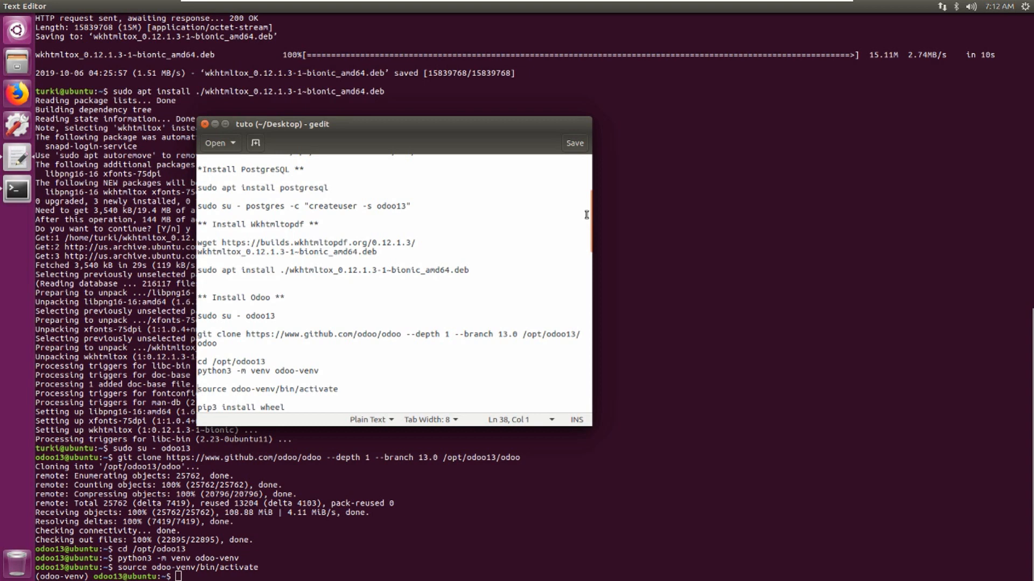
scroll("down", 3)
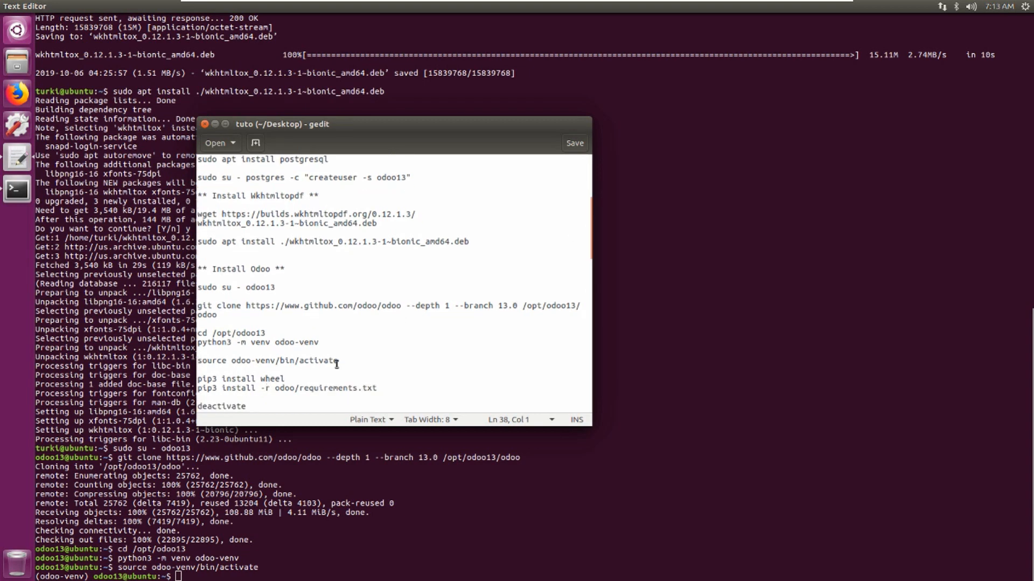
right_click(238, 378)
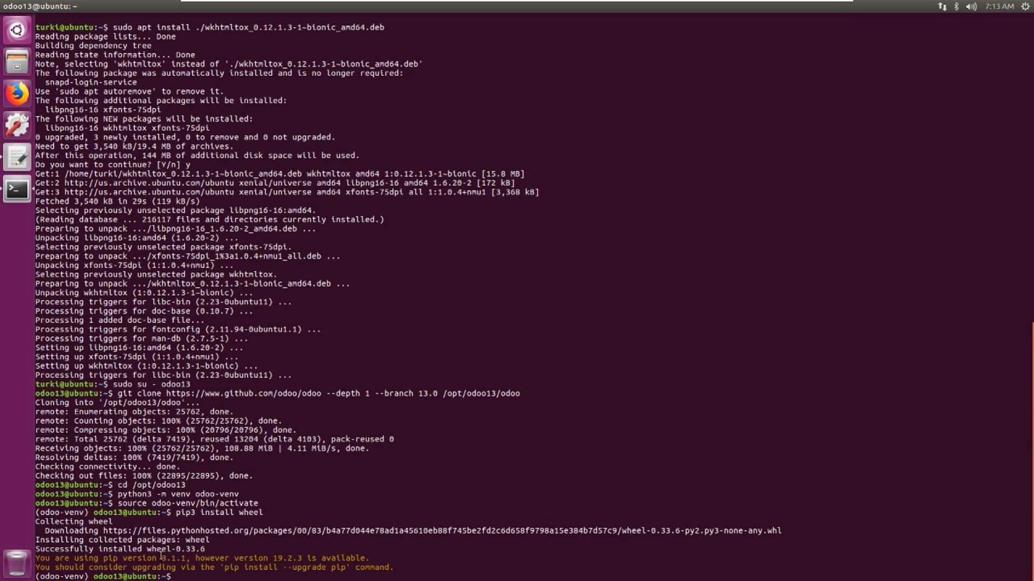
mouse_move(698, 276)
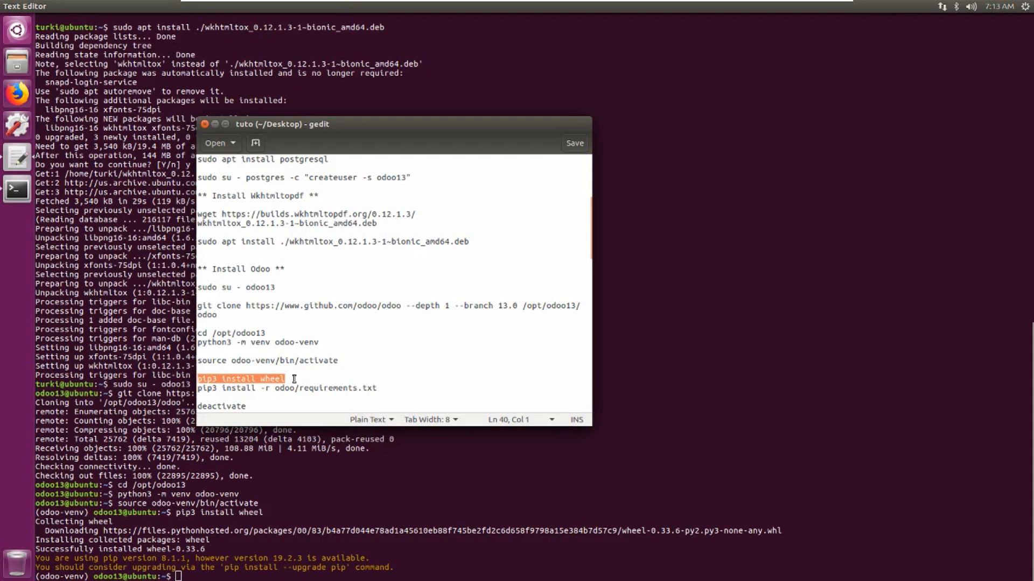
right_click(285, 387)
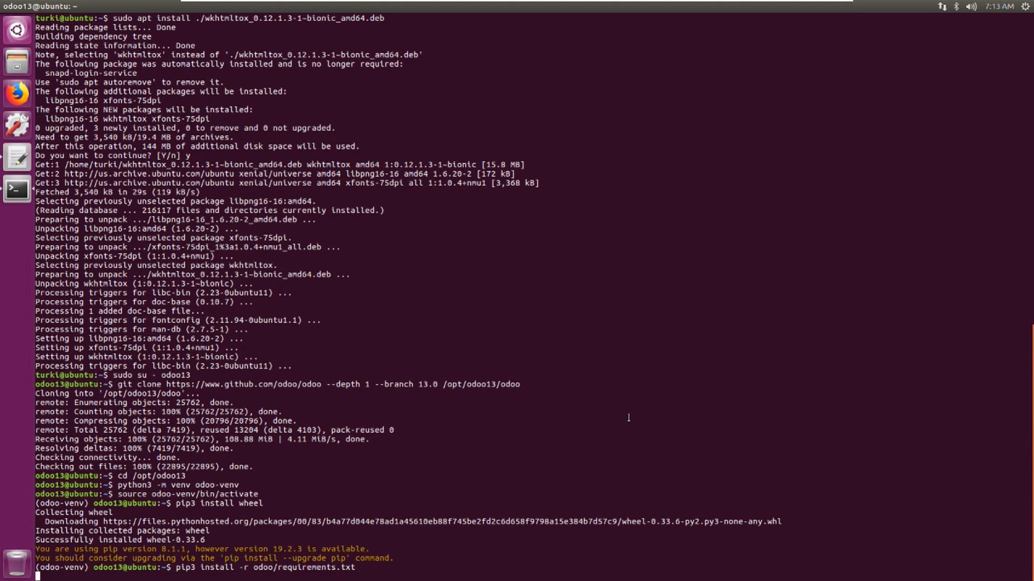
Step: Install odoo/requirements.txt with pip3, then deactivate the virtual environment
scroll("down", 3)
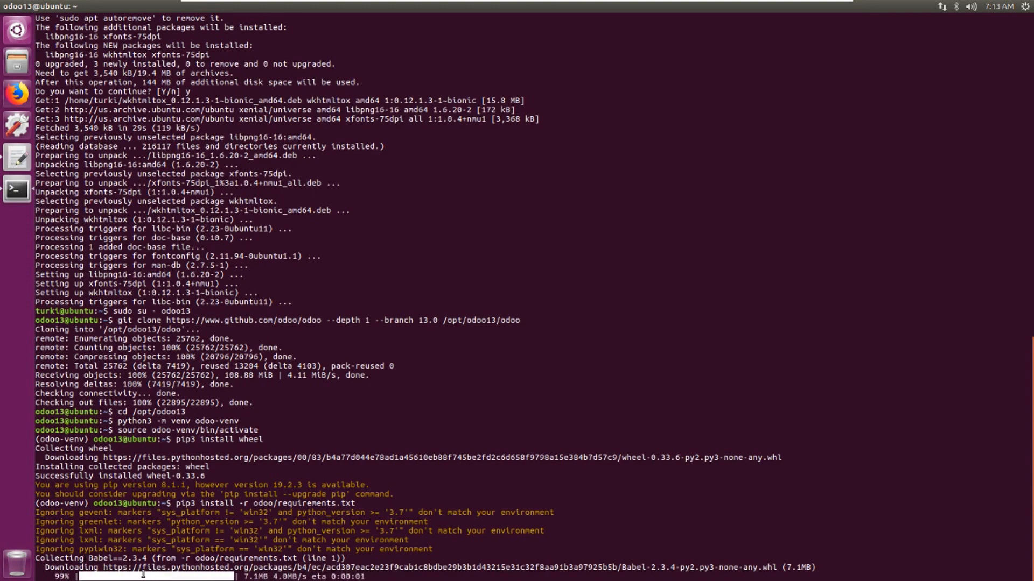
scroll("down", 3)
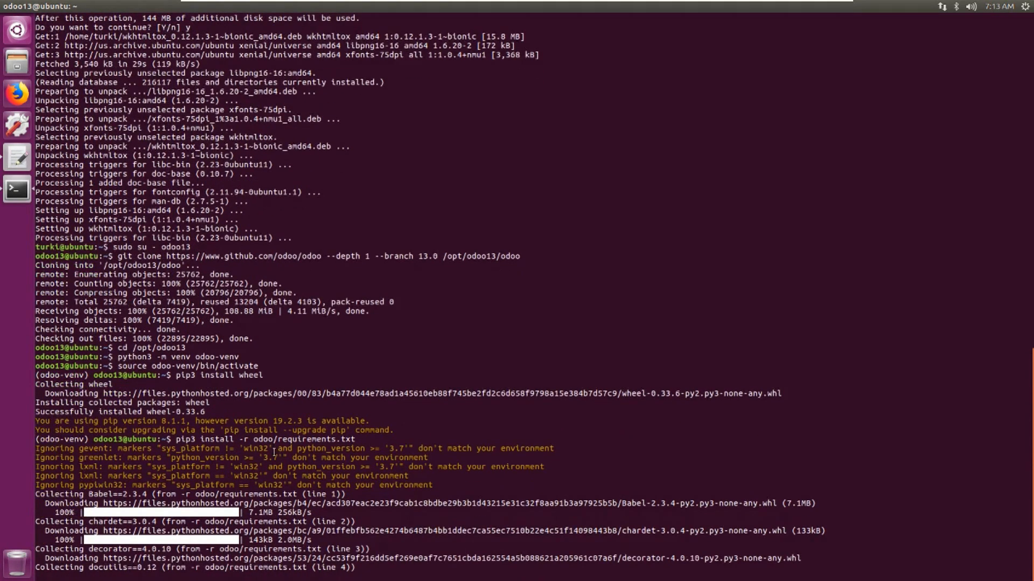
scroll("down", 3)
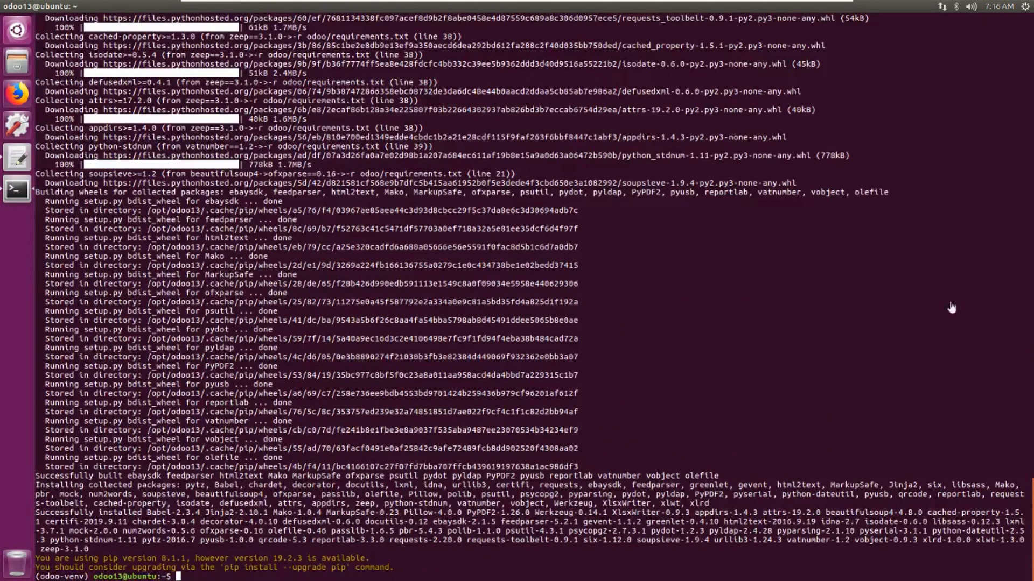
mouse_move(17, 191)
type("deactivate")
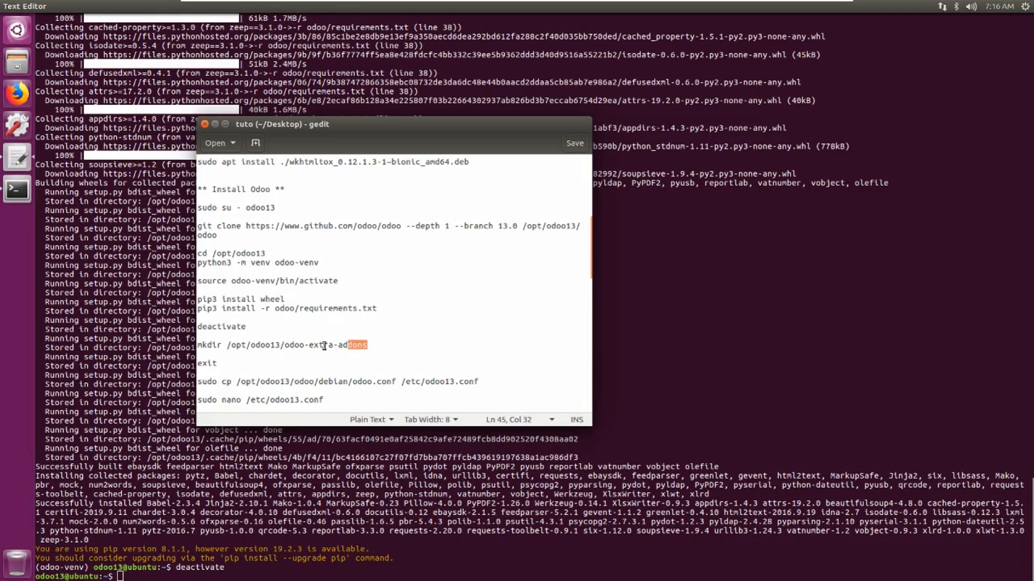
right_click(323, 344)
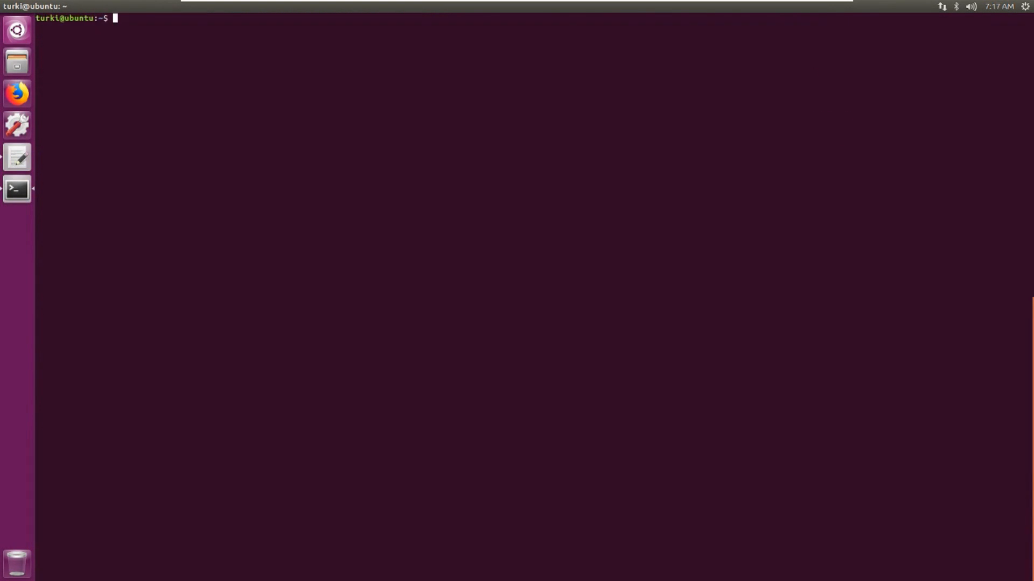
Step: Copy /opt/odoo13/odoo/debian/odoo.conf to /etc/odoo13.conf with sudo
type("sudo cp /opt/odoo13/odoo/debian/odoo.conf /etc/odoo13.conf")
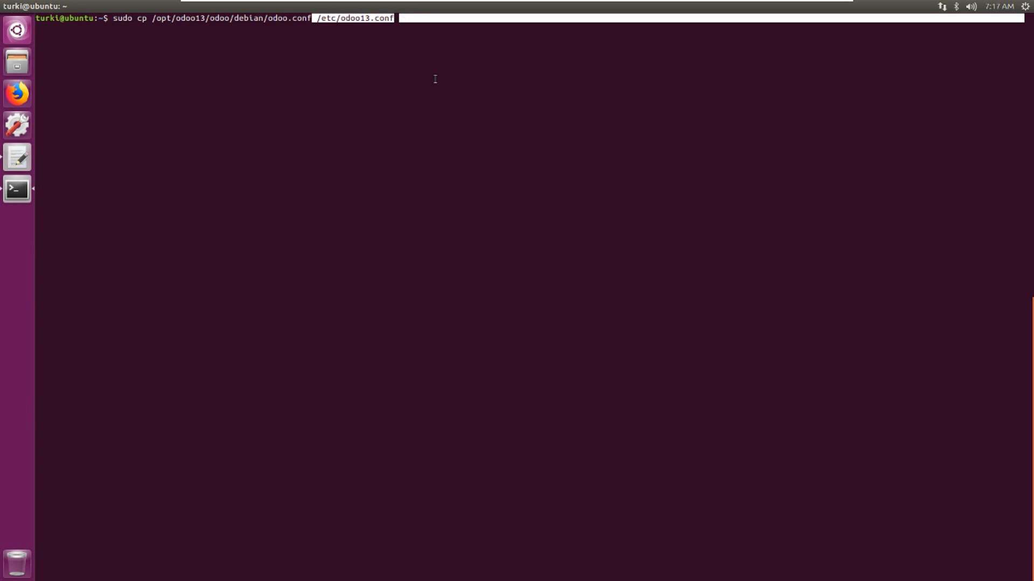
key("Return")
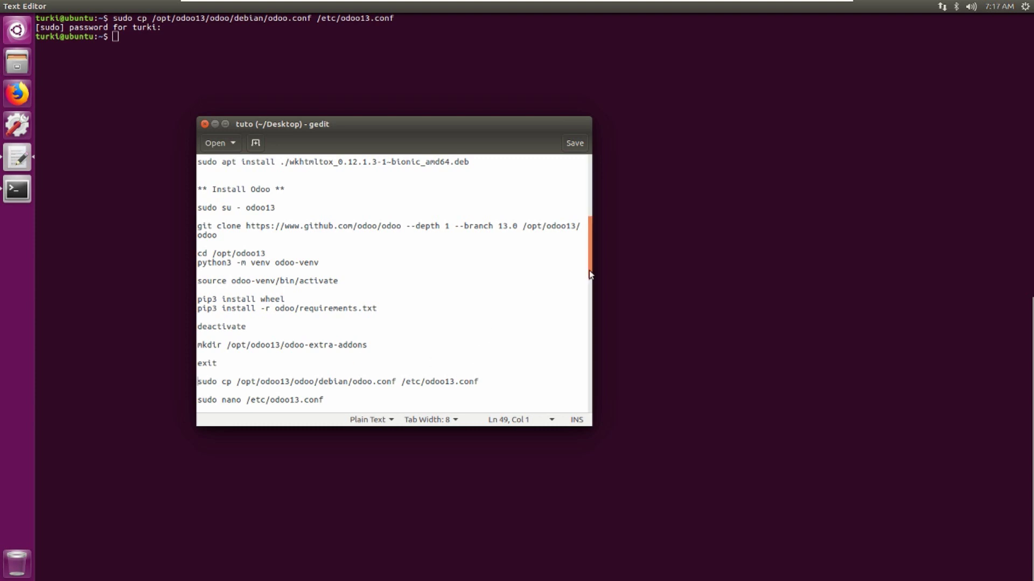
scroll("down", 3)
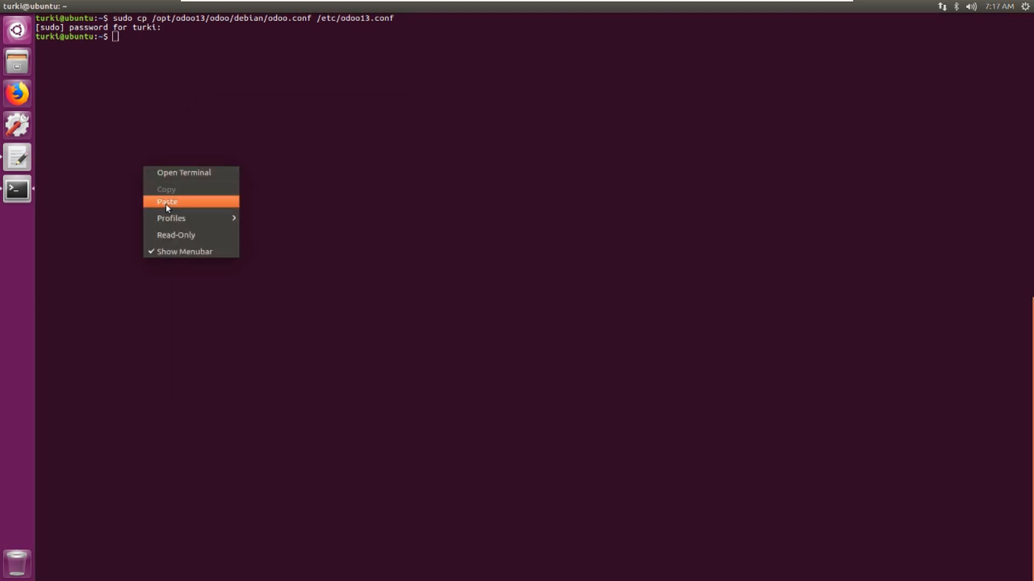
Step: Paste the admin password, odoo13 db user and addons paths into /etc/odoo13.conf and save
left_click(167, 200)
type("; This is the")
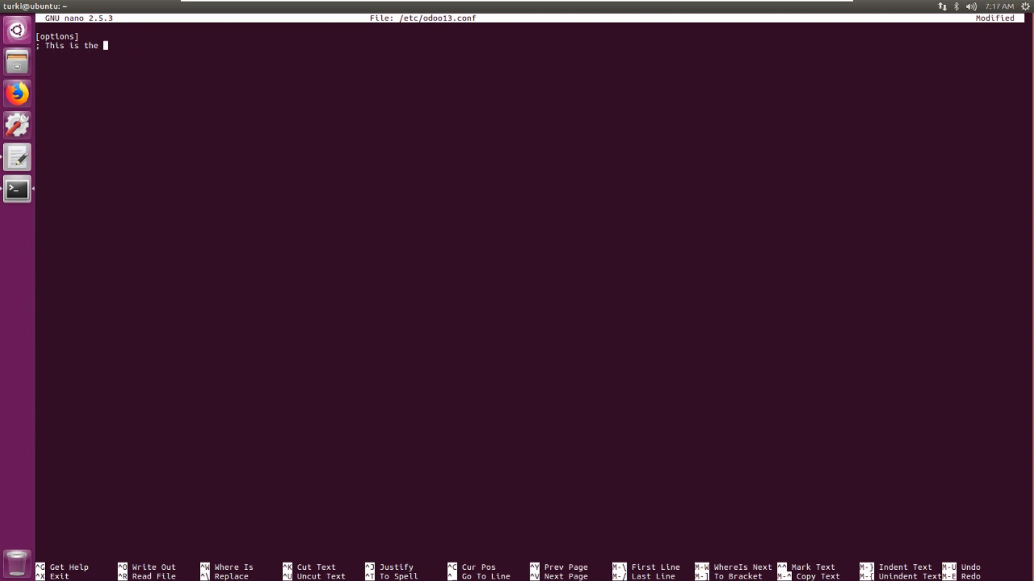
right_click(211, 218)
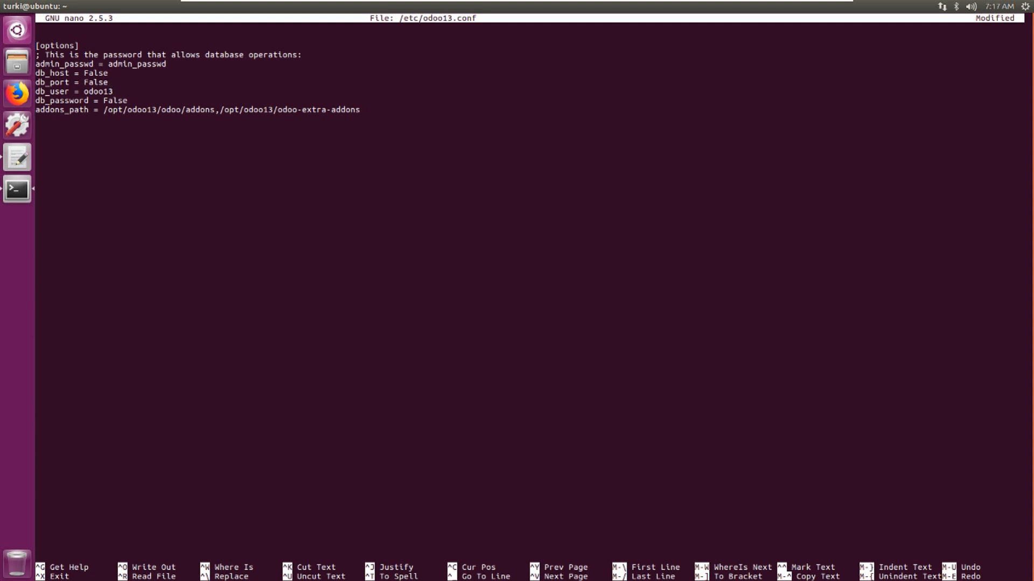
mouse_move(168, 133)
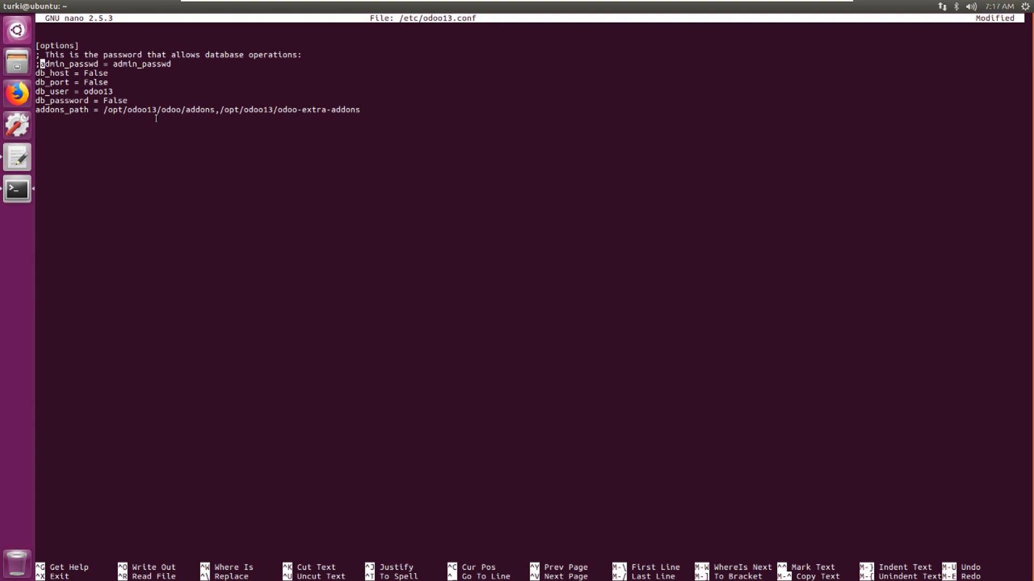
key("ctrl+x")
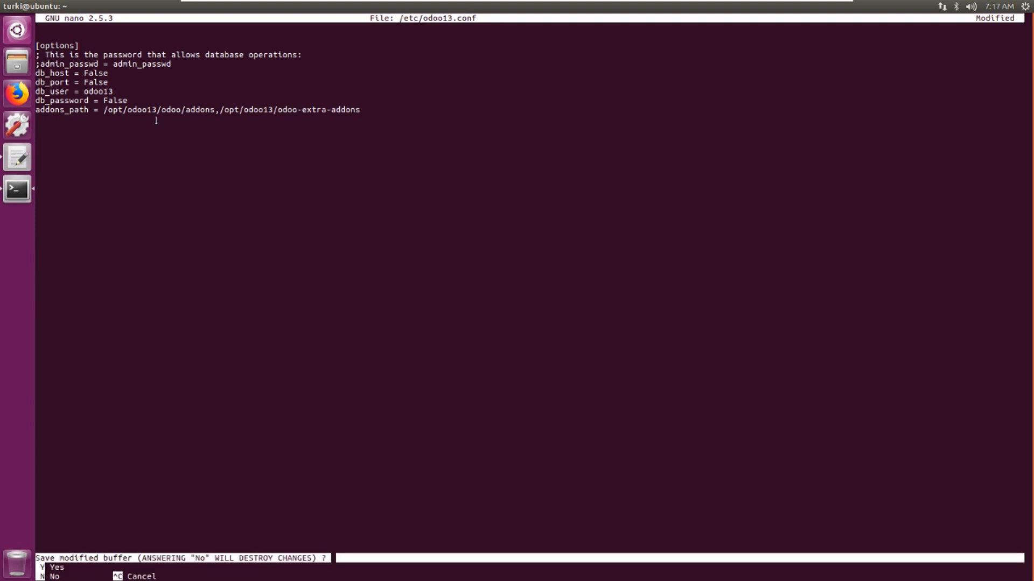
key("y")
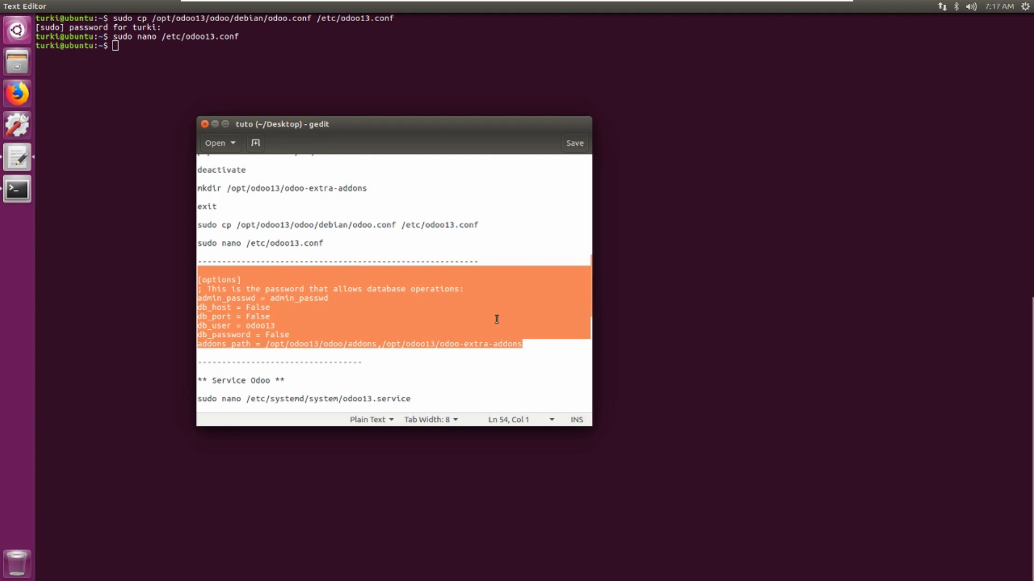
Step: Write the [Unit]/[Service]/[Install] block into /etc/systemd/system/odoo13.service and save it
scroll("down", 3)
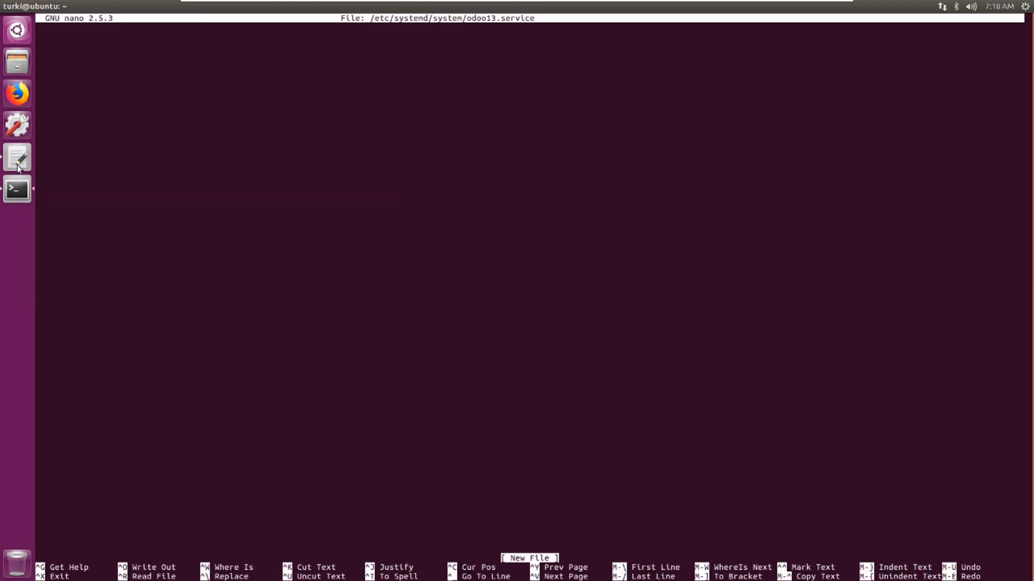
left_click(17, 156)
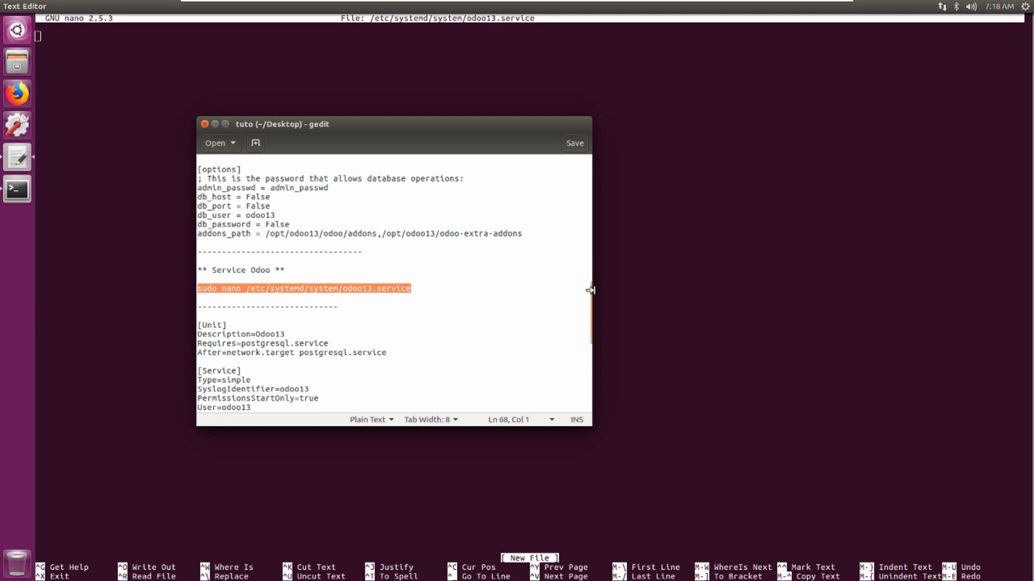
scroll("down", 3)
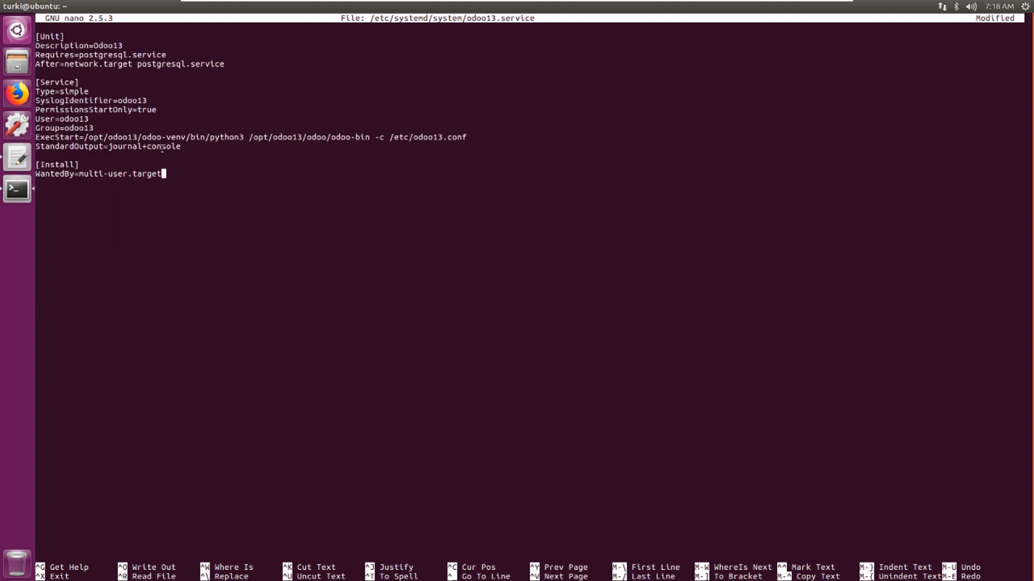
mouse_move(223, 141)
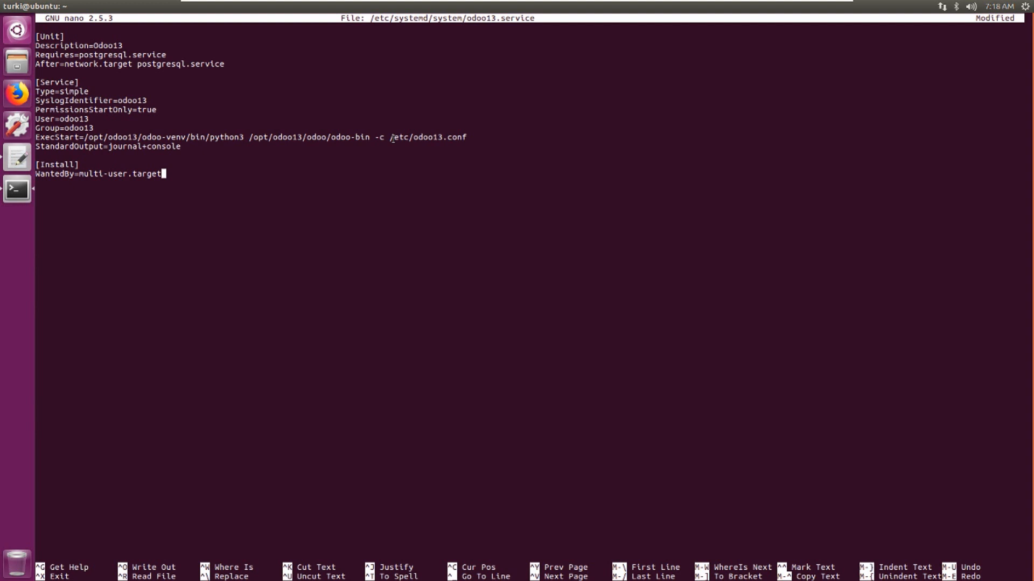
key("ctrl+o")
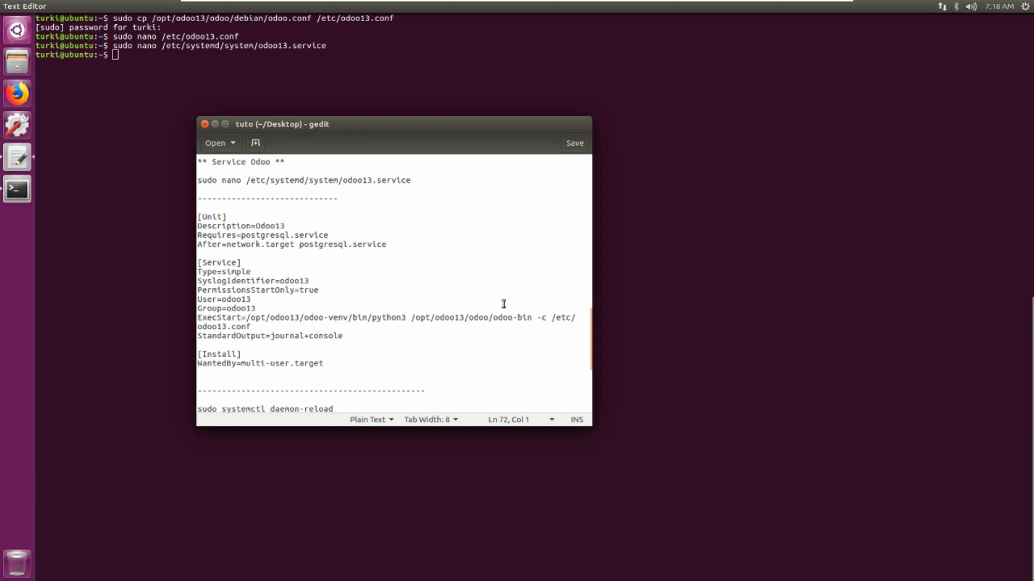
Step: Run the pasted systemctl command for odoo13 and view the service status output
scroll("down", 3)
type("sudo systemctl daemon-reload")
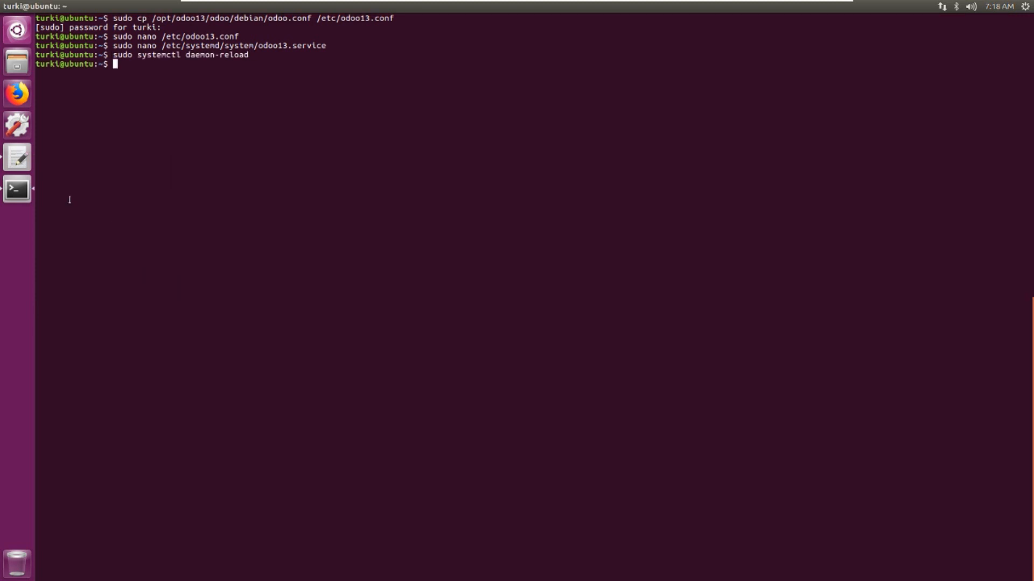
right_click(263, 305)
type("sudo systemctl status odoo13")
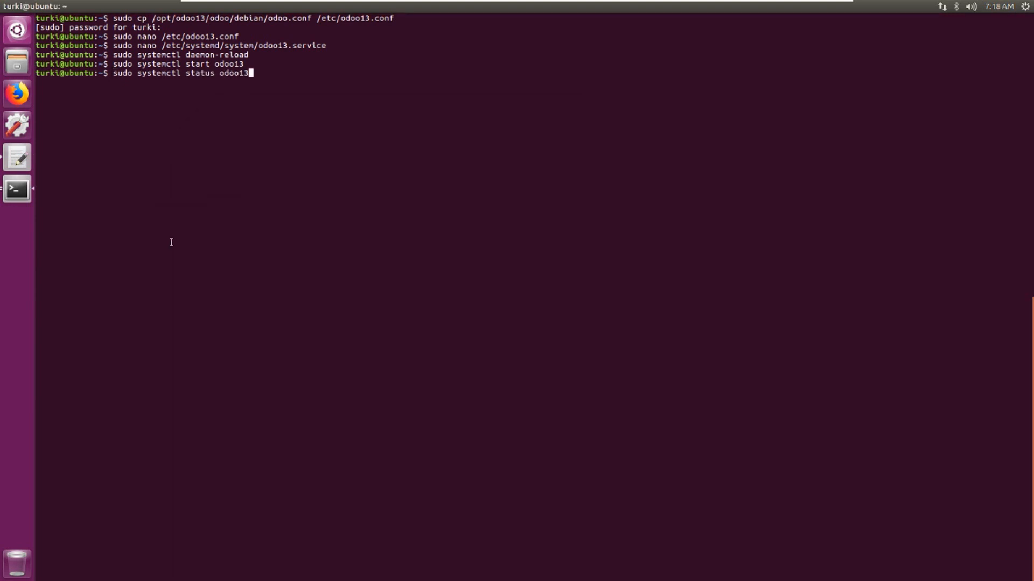
key("Return")
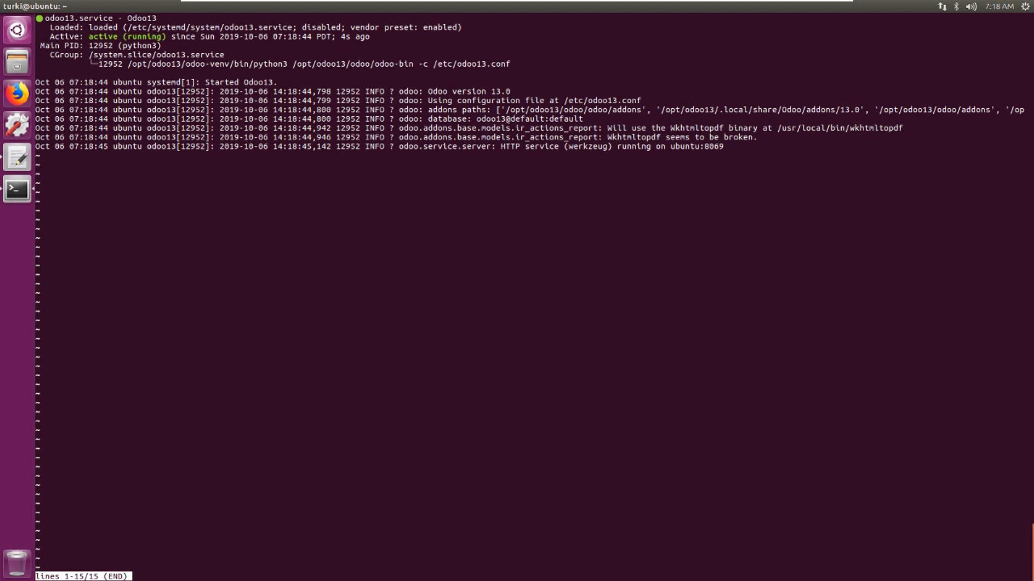
key("Escape")
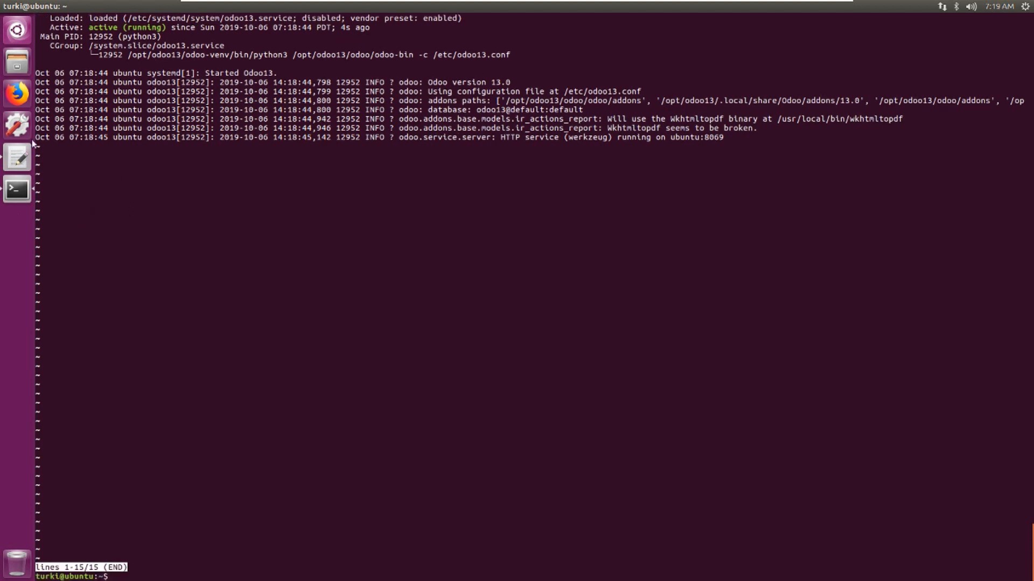
Step: Enable odoo13 at boot and confirm with sudo systemctl status odoo13 that it's running
right_click(287, 324)
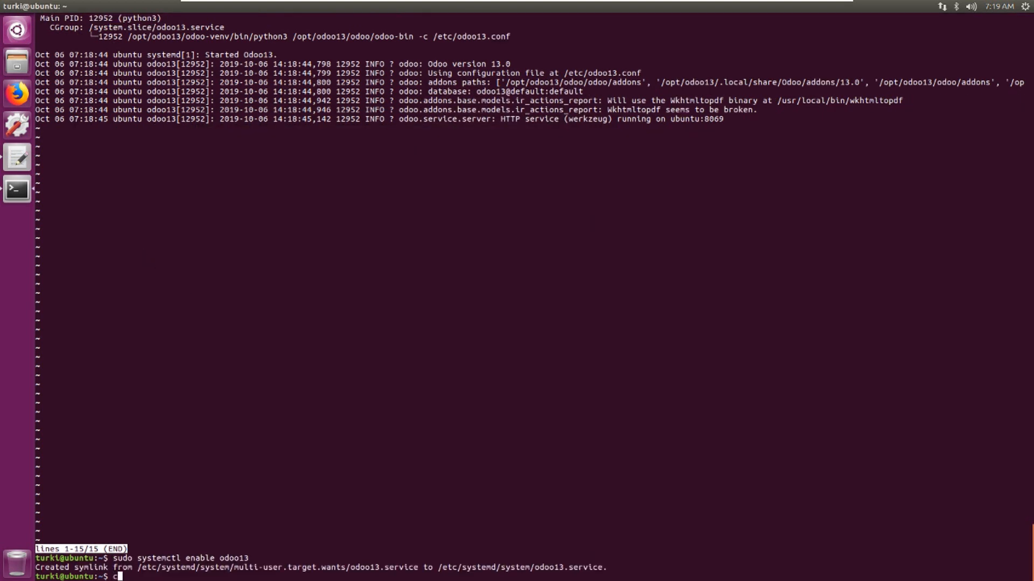
type("sudo systemctl status odoo13")
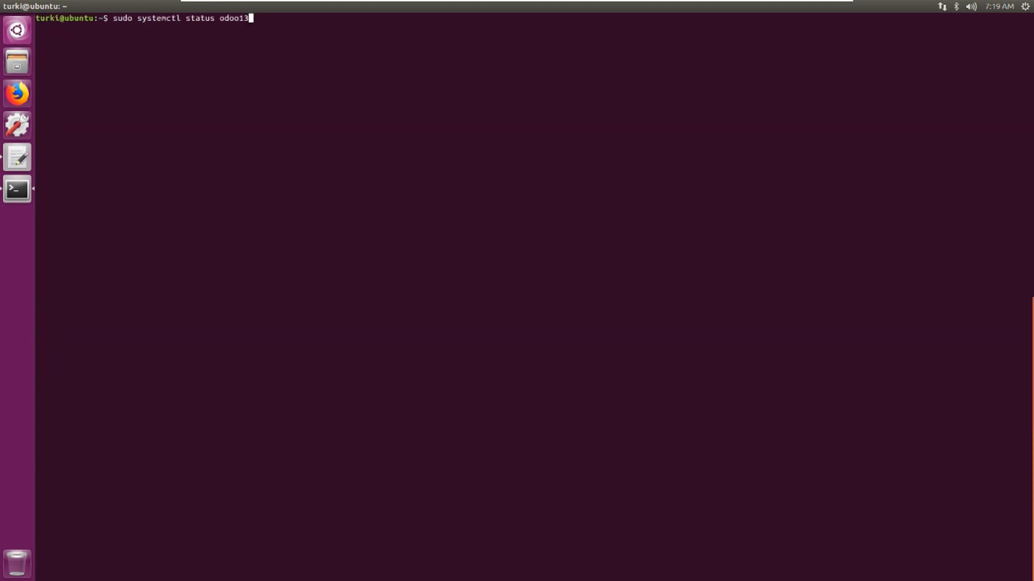
key("Return")
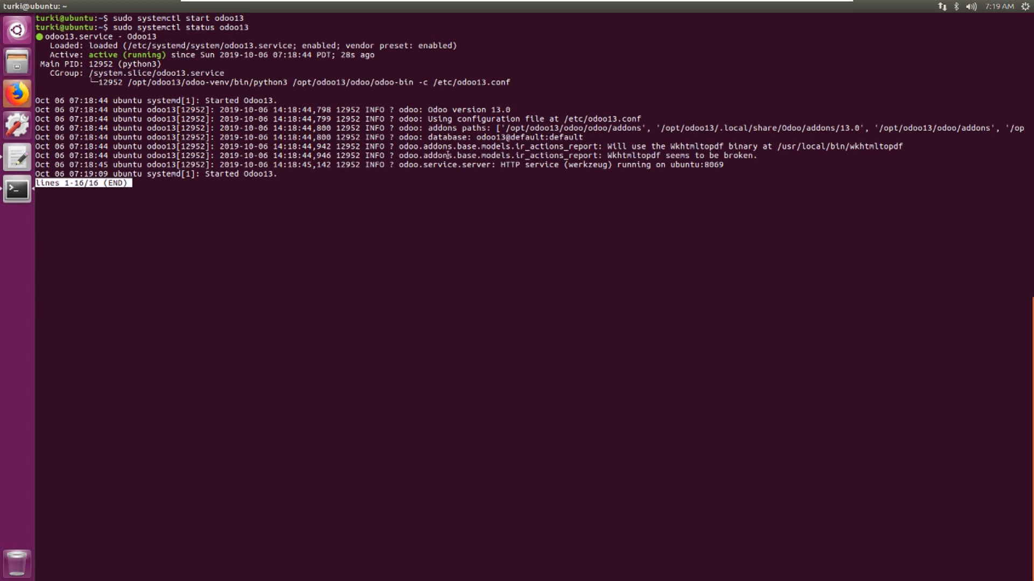
Step: Load the Odoo setup page at localhost:8069 in Firefox
left_click(17, 94)
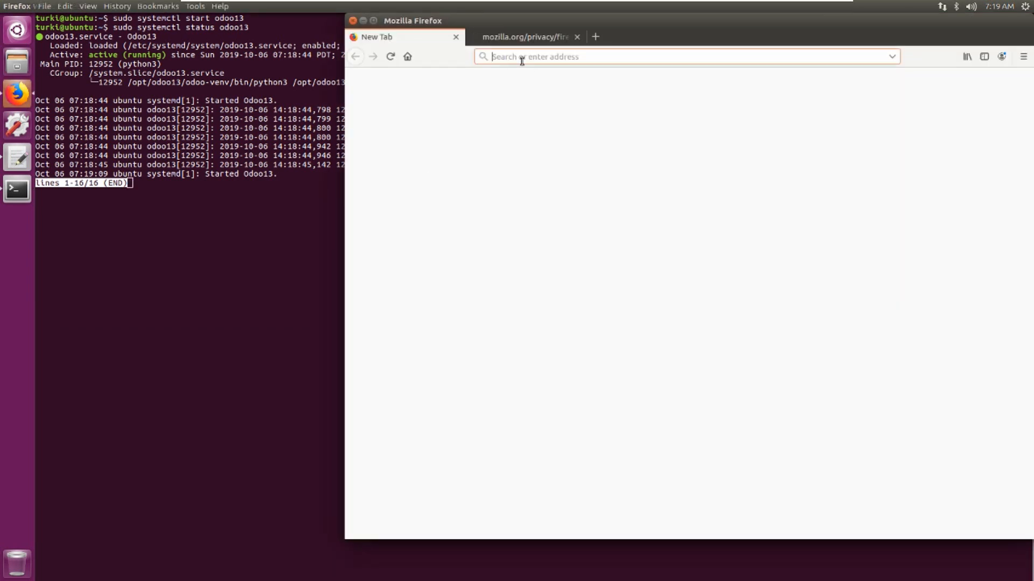
type("localhost")
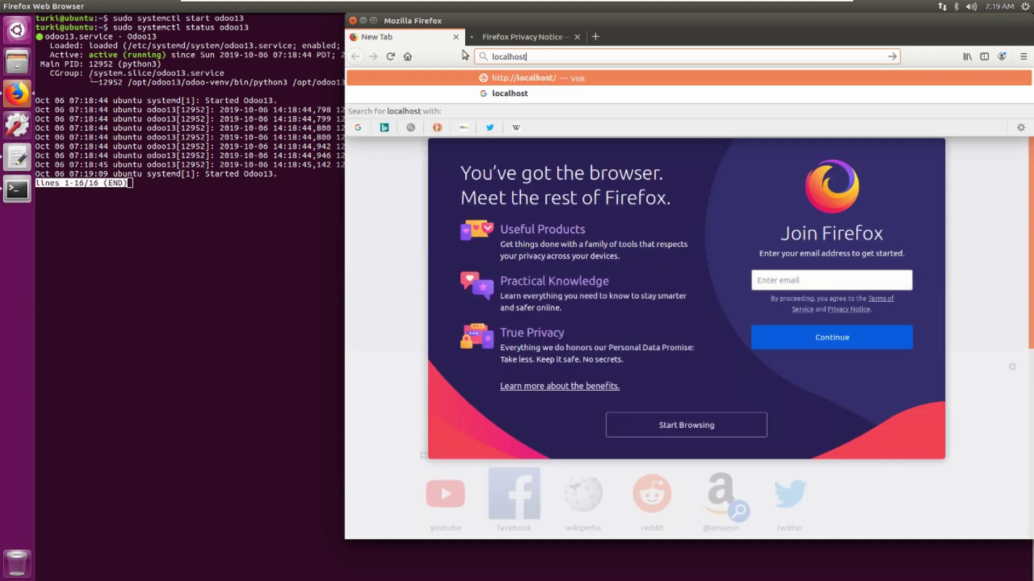
type(":80")
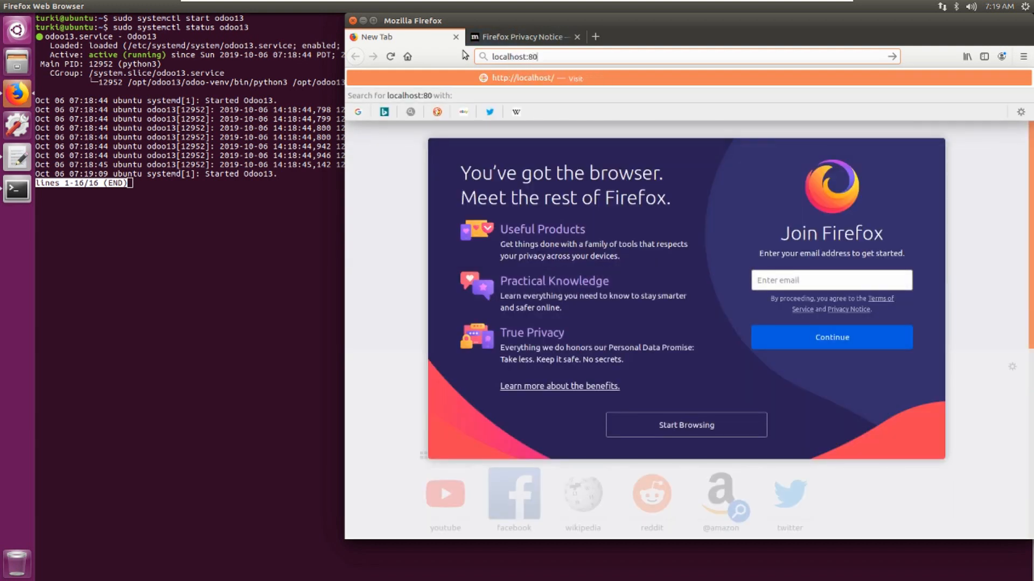
key("Return")
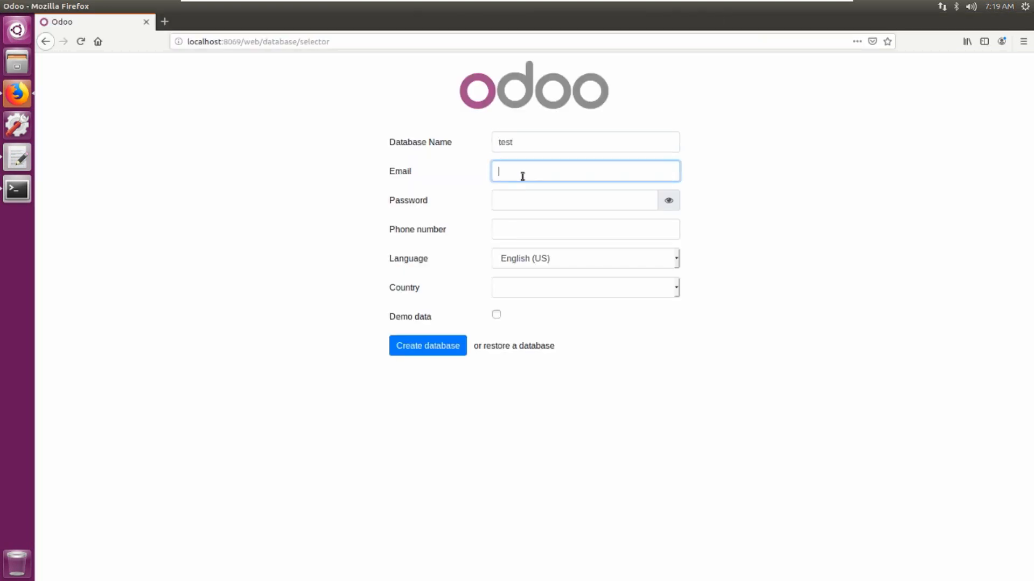
Step: Create the 'test' database with login email 'admin' and no demo data
type("ad")
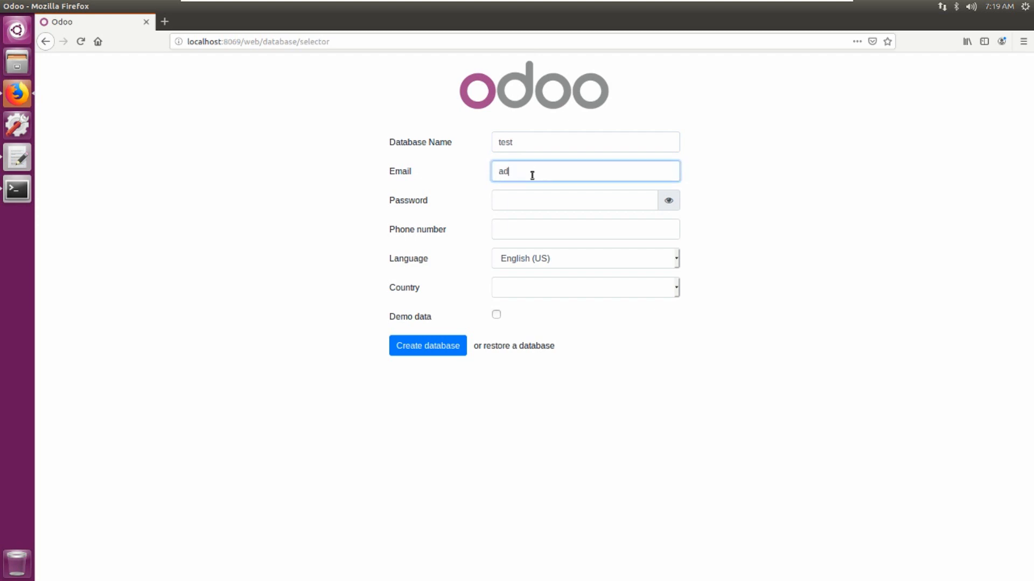
type("min")
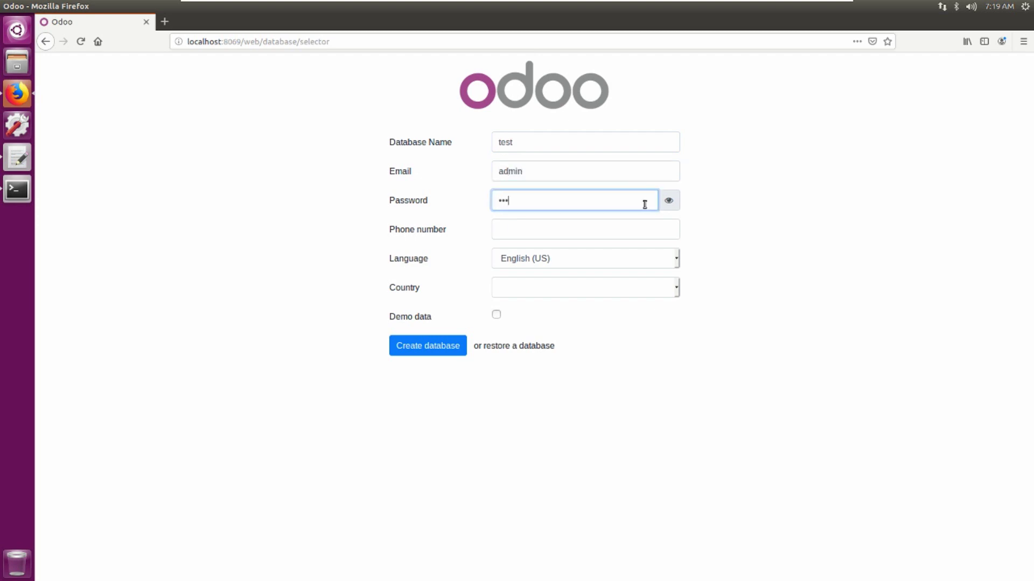
mouse_move(706, 227)
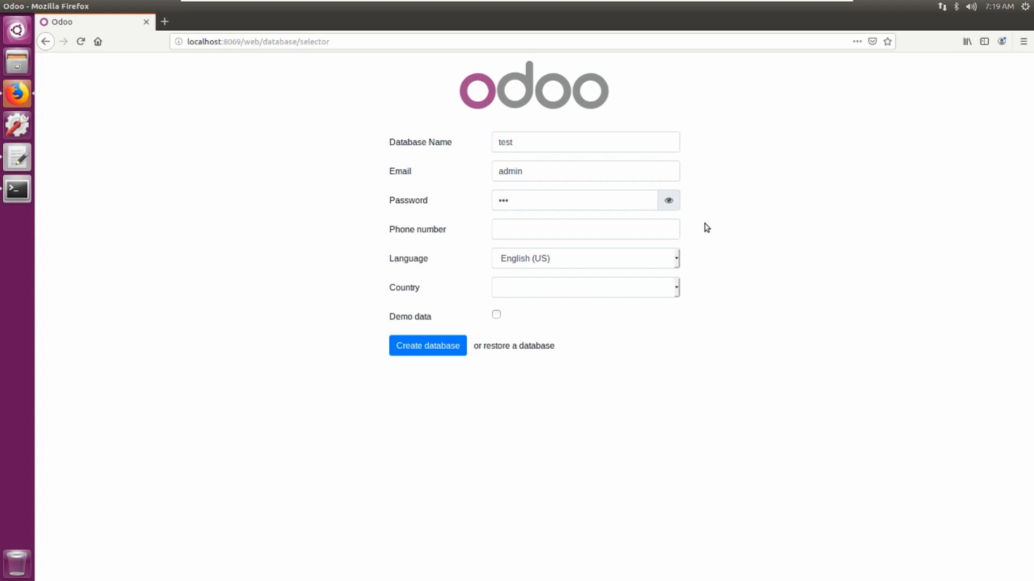
mouse_move(421, 259)
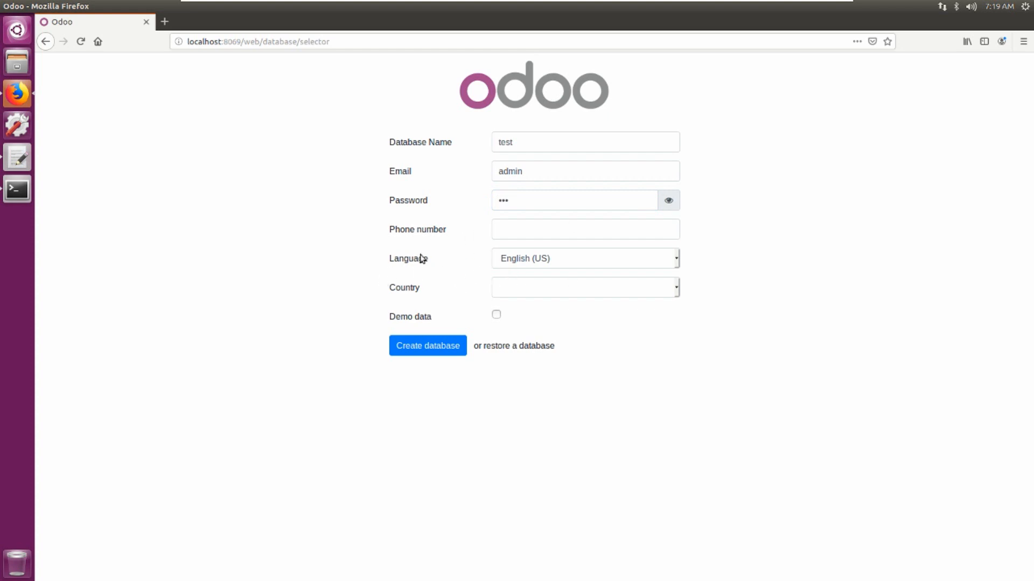
left_click(427, 346)
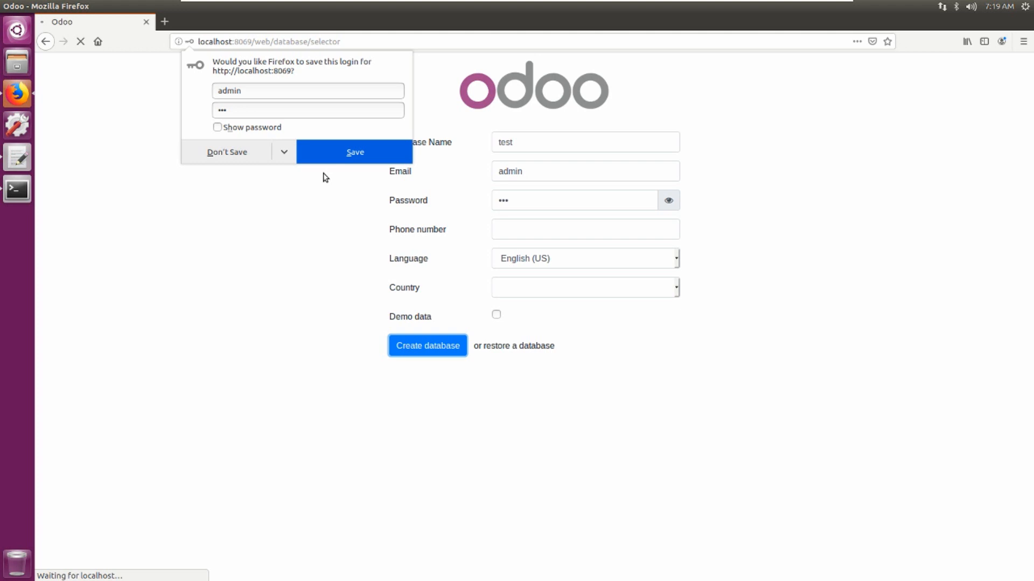
left_click(227, 152)
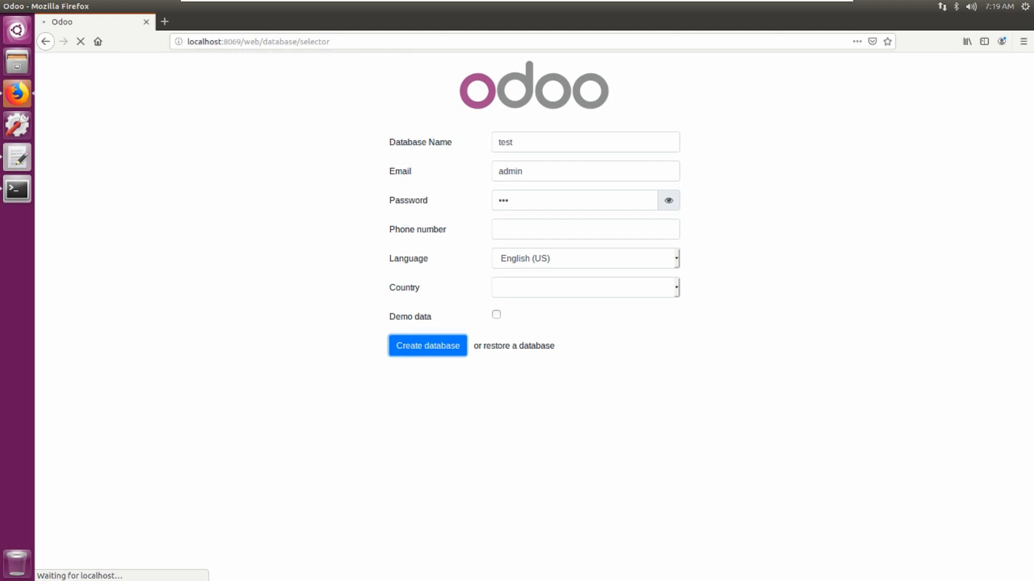
left_click(427, 345)
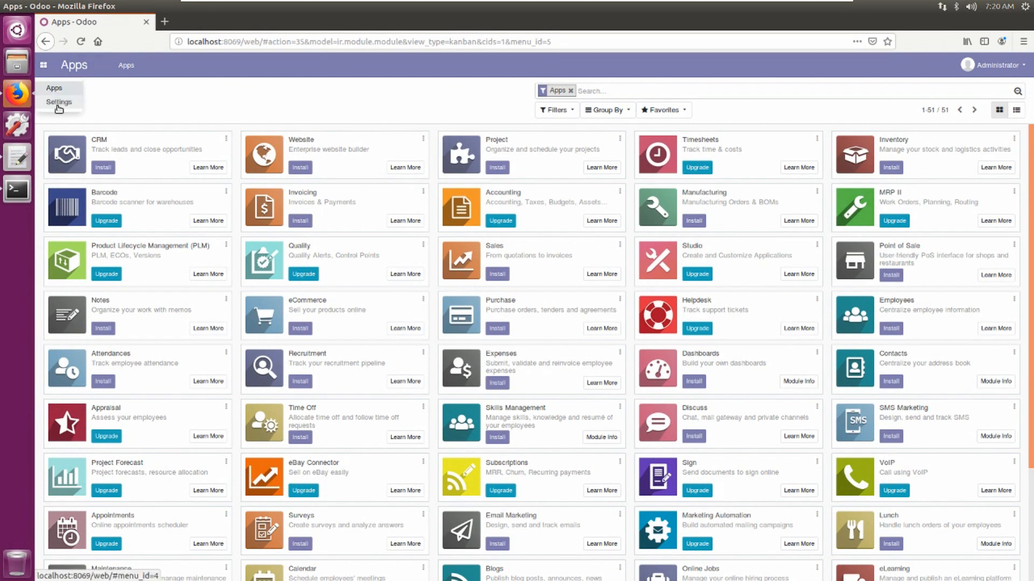
Step: Check the Users list shows only Administrator, then search the Apps catalogue for 'time o'
left_click(58, 102)
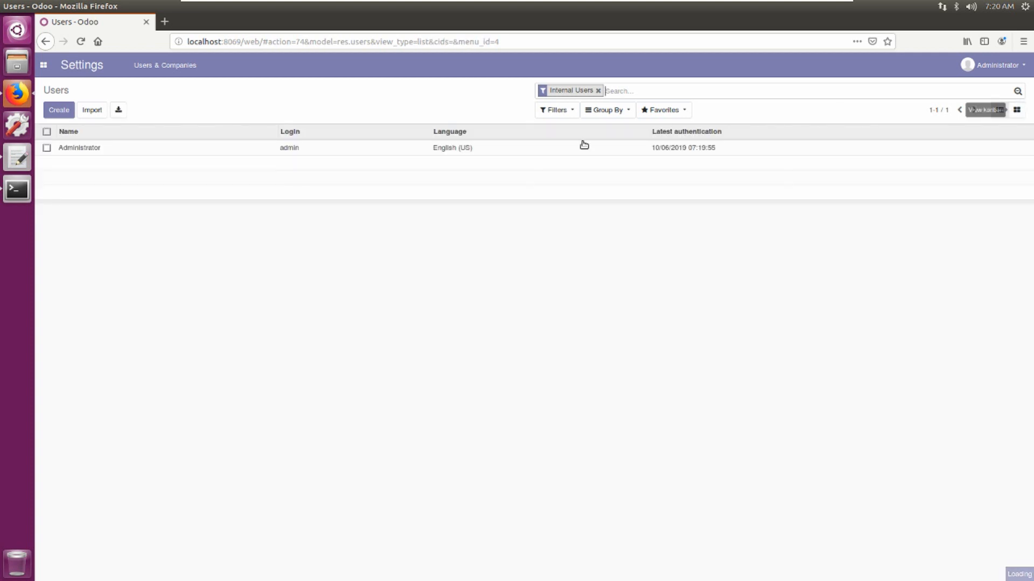
mouse_move(118, 109)
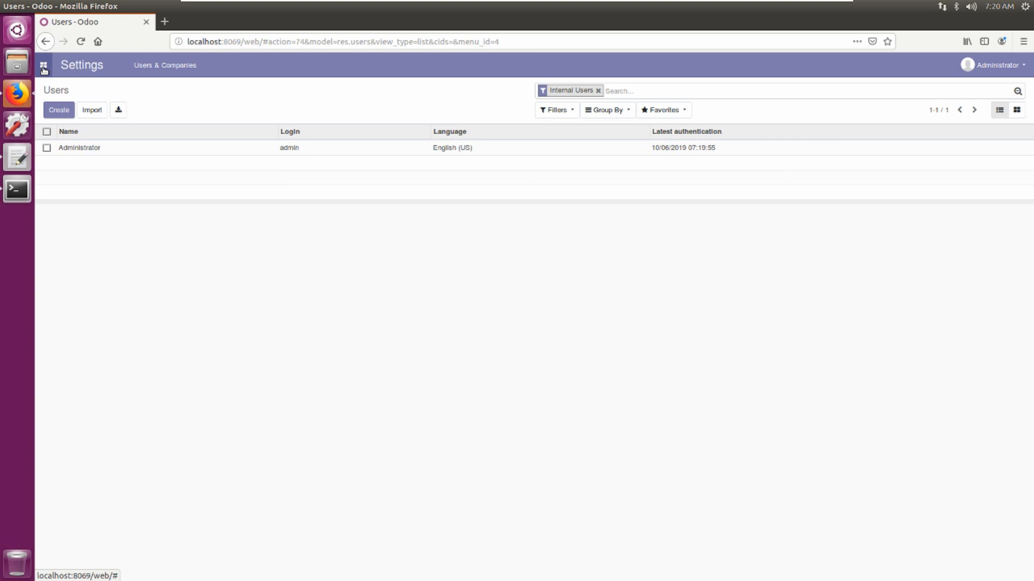
left_click(44, 65)
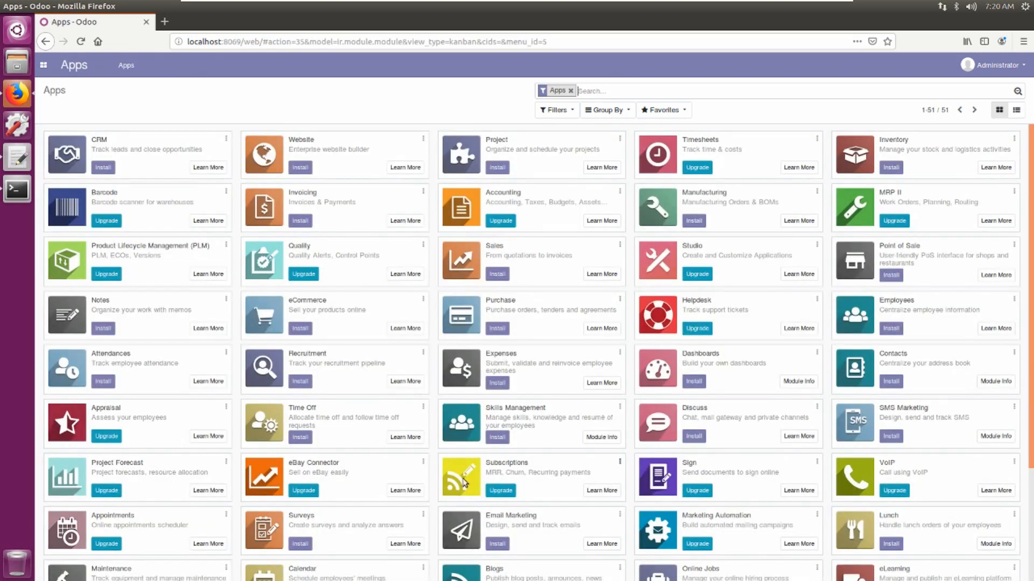
scroll("down", 3)
type("t")
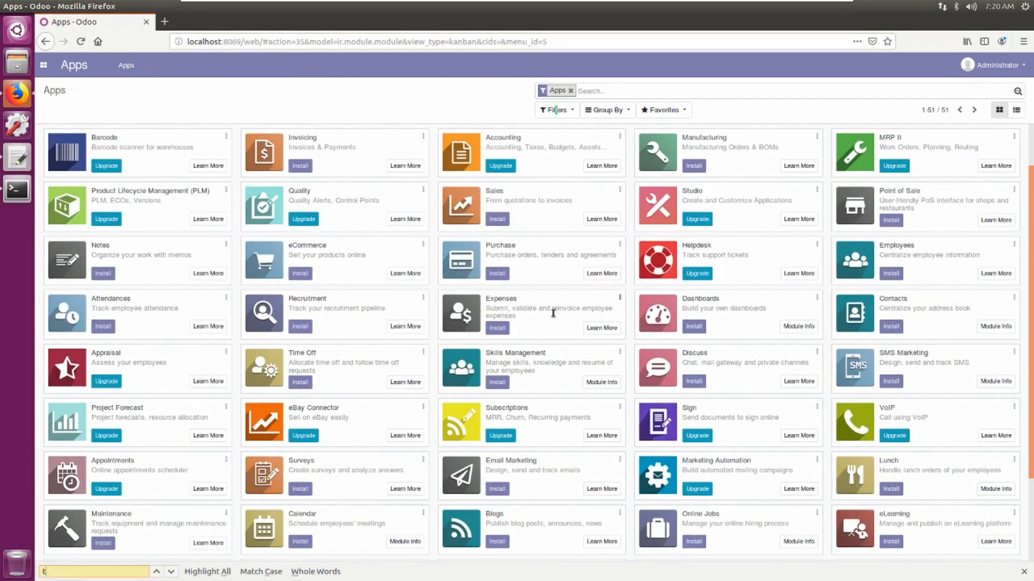
type("ime")
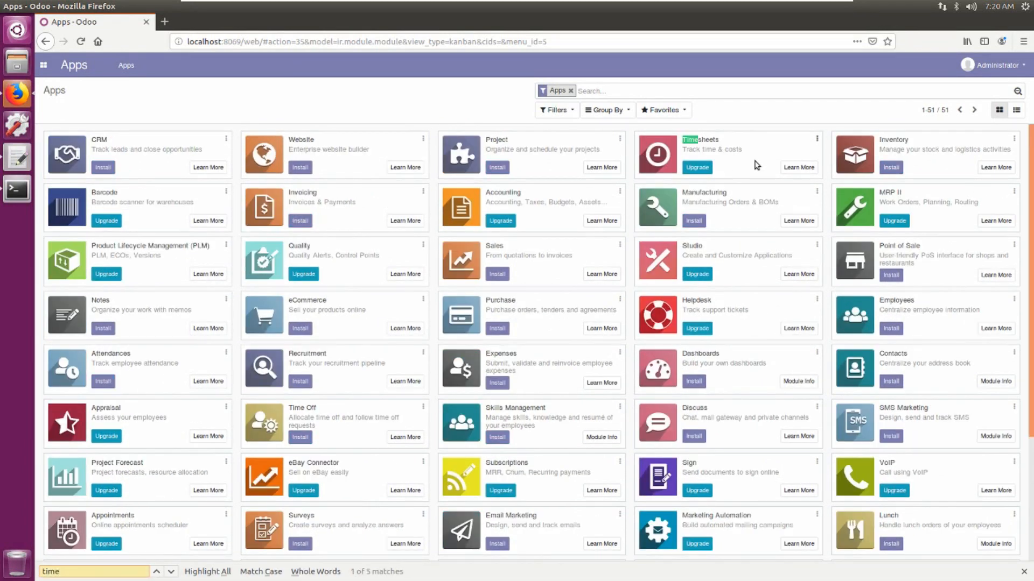
type("o")
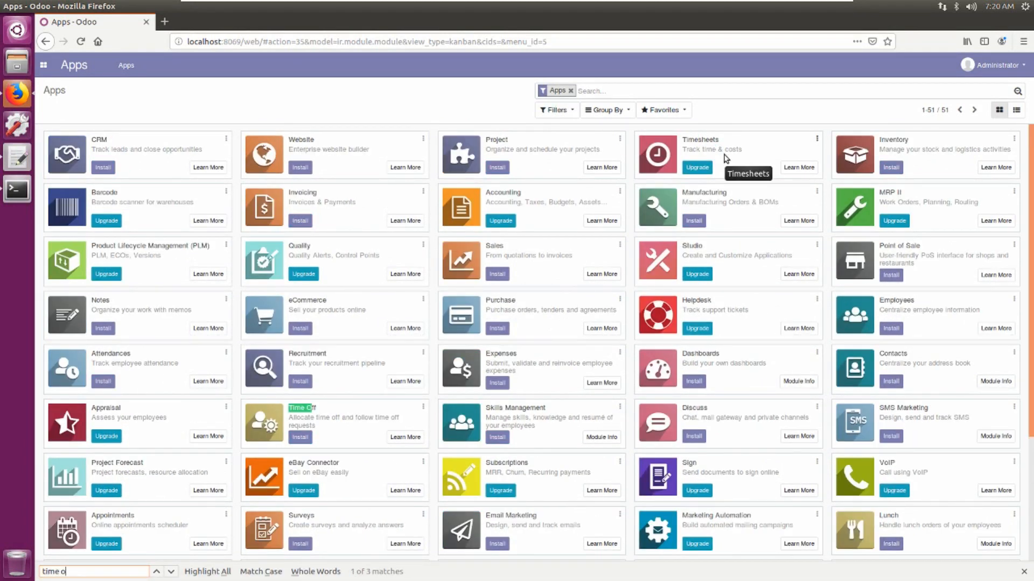
mouse_move(353, 420)
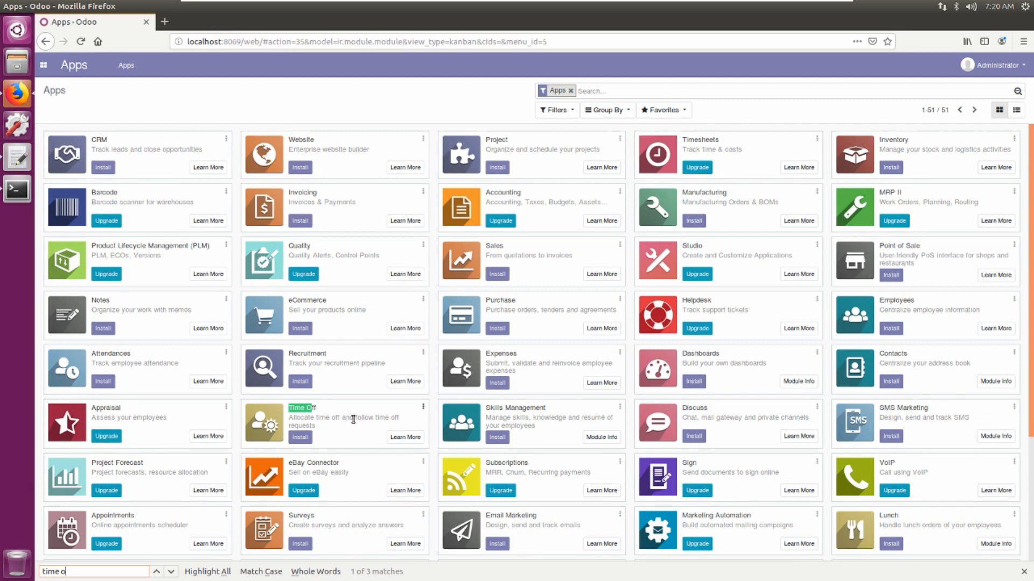
mouse_move(298, 394)
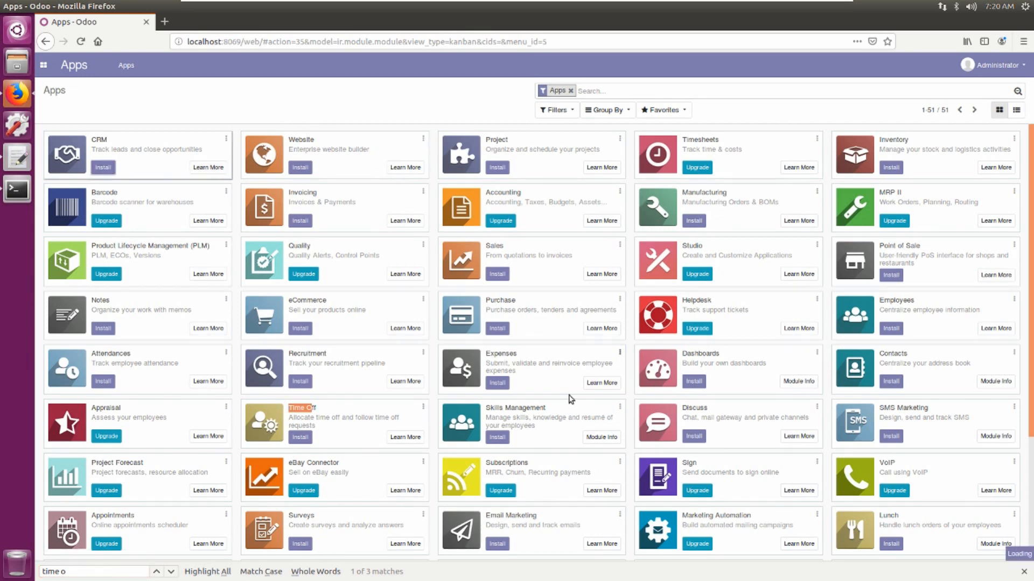
mouse_move(672, 396)
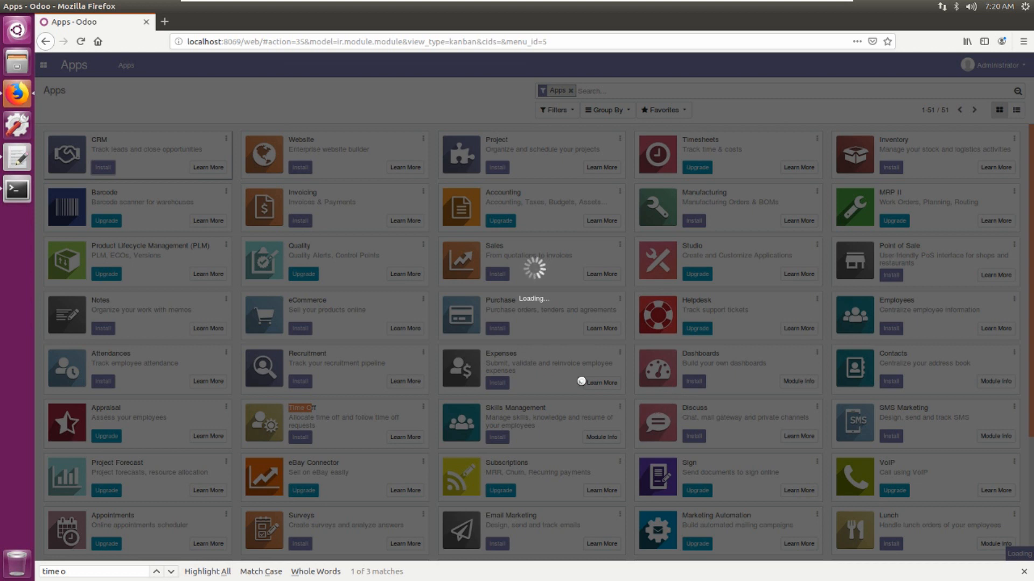
mouse_move(687, 314)
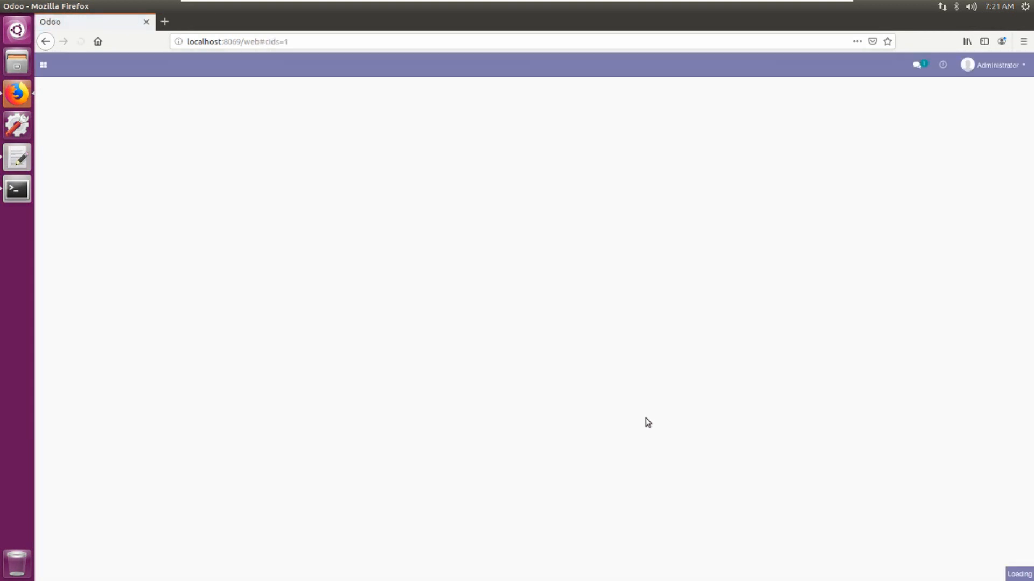
Step: Open CRM from the app switcher to view the empty New/Qualified/Proposition/Won pipeline
left_click(43, 65)
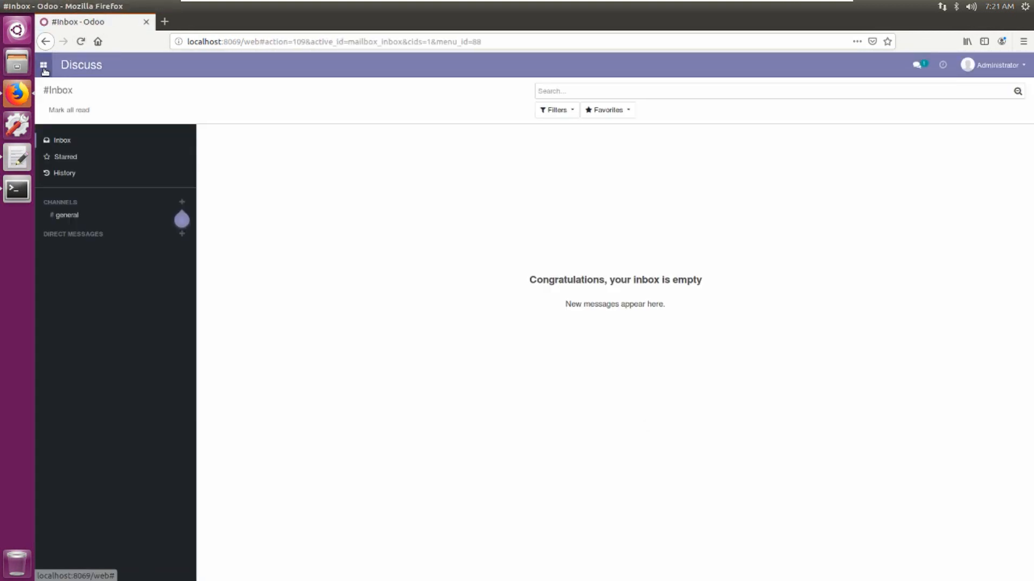
left_click(43, 65)
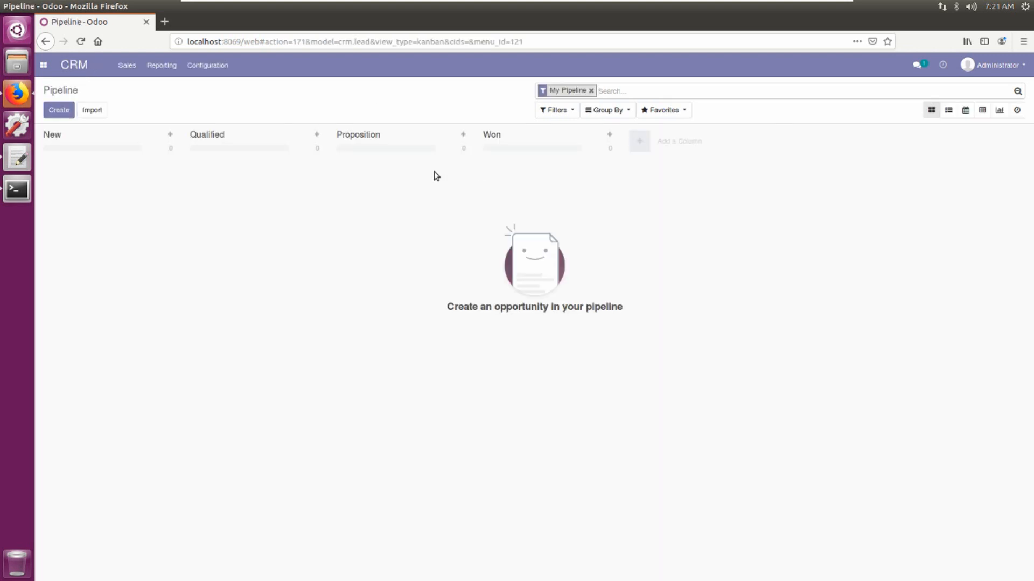
mouse_move(547, 343)
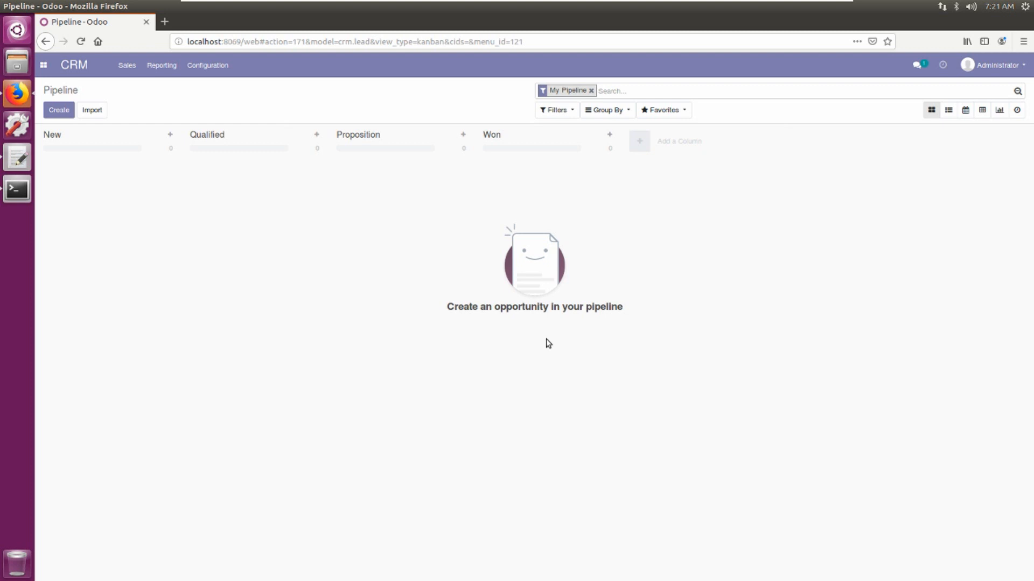